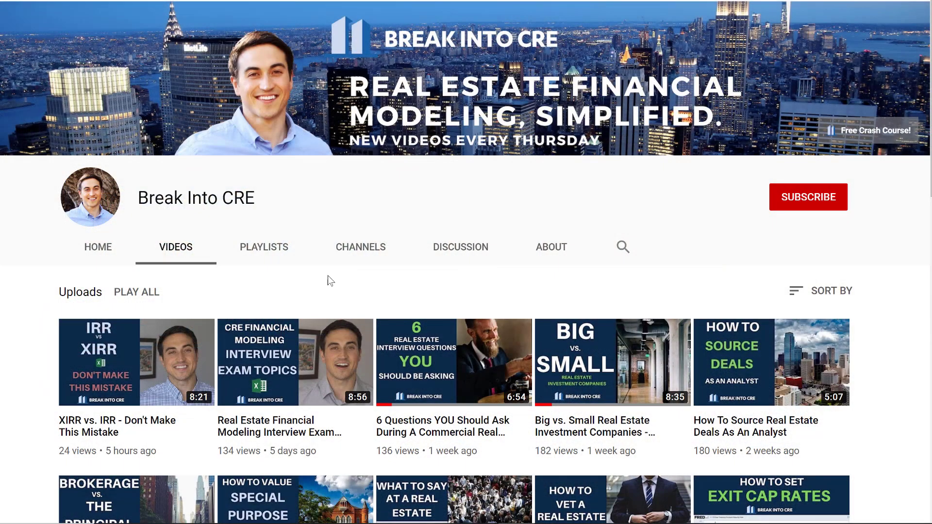
Subscribe to the Break Into CRE channel and turn on notifications for every new video.
scroll(down, 3)
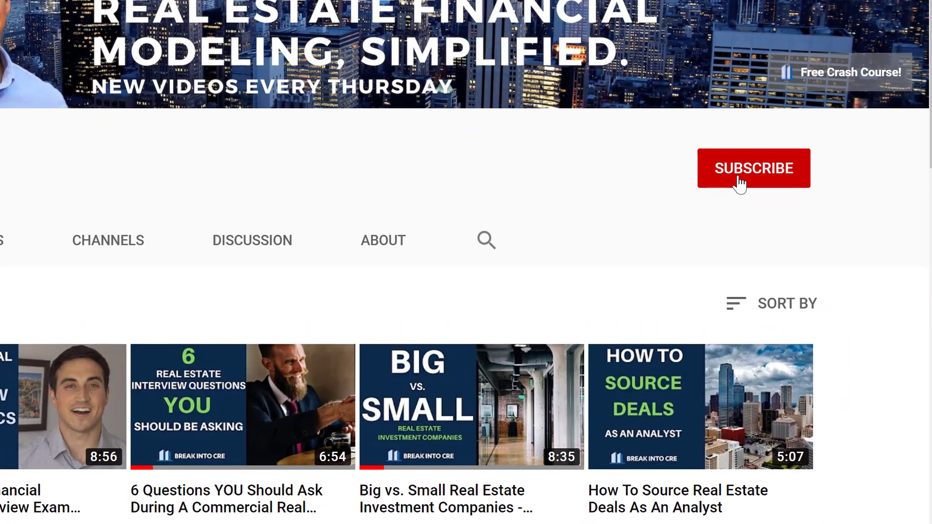
click(753, 168)
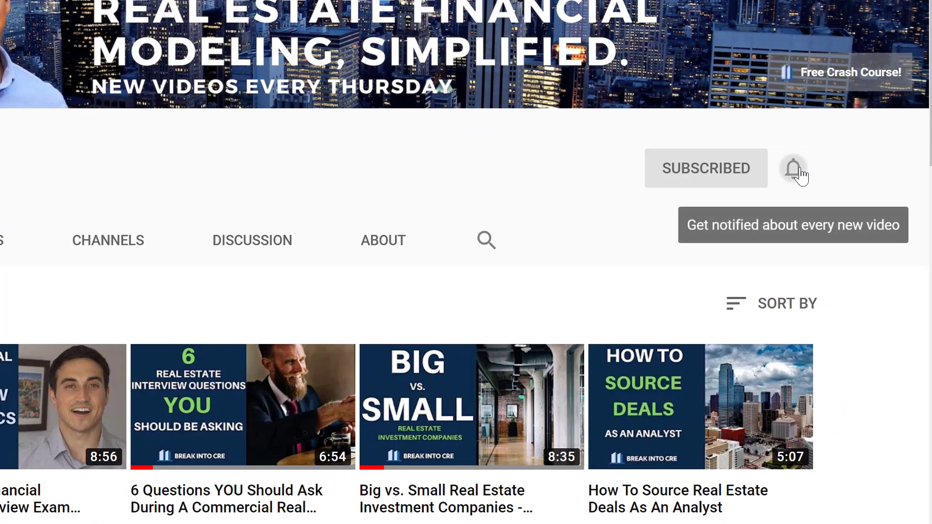
click(793, 168)
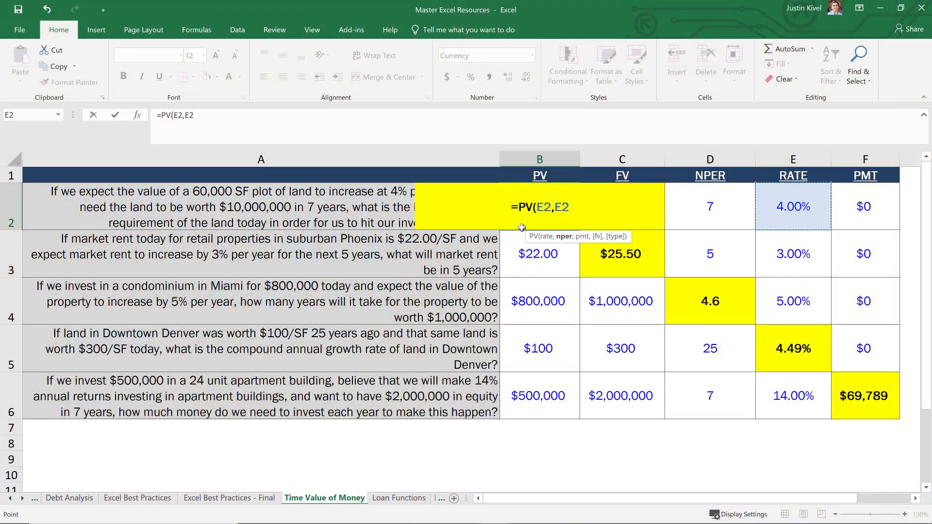
Complete the PV formula in B2 with years D2, payment F2 and future value -C2.
click(709, 206)
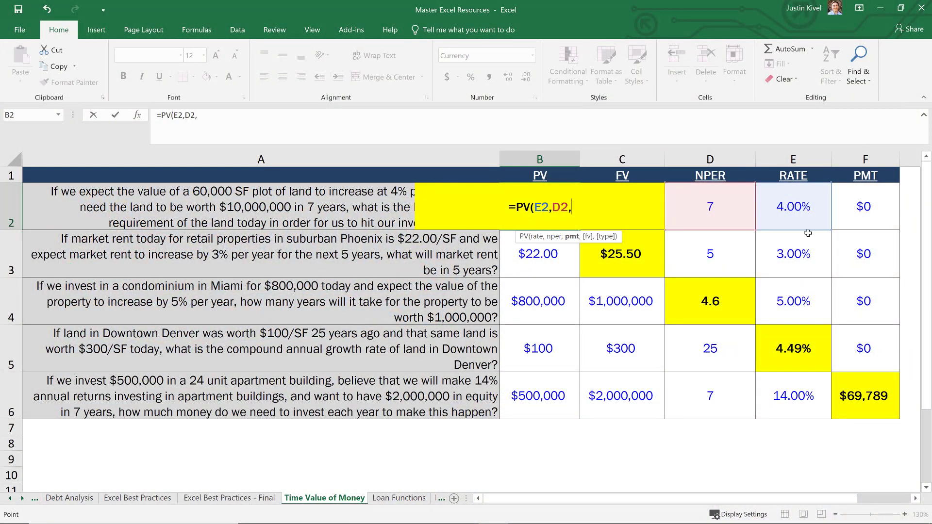
text(F2,-C2,)
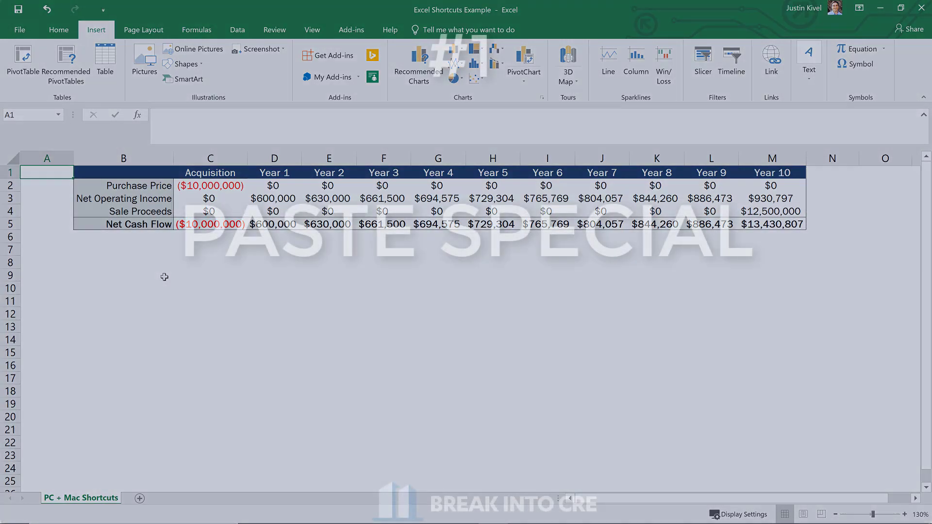
Copy the Acquisition purchase price from C2 and choose Values in Paste Special for C6.
click(210, 185)
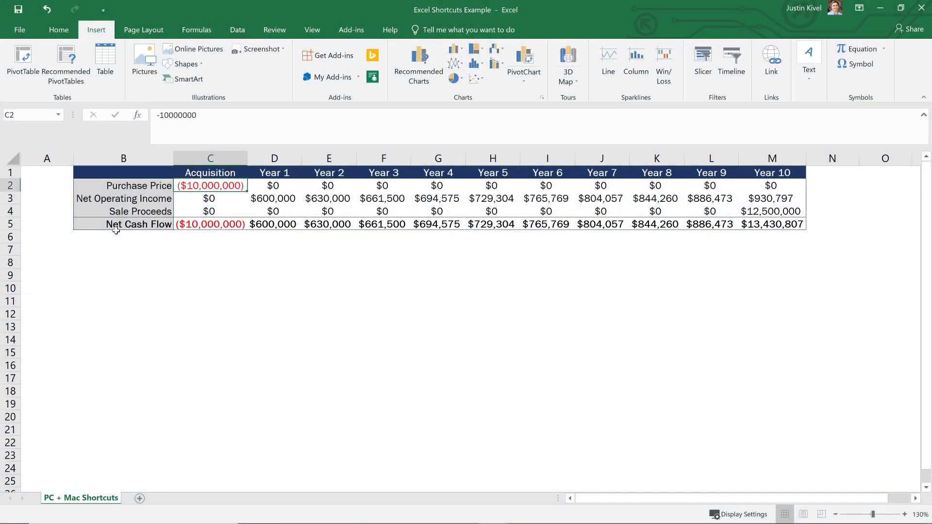
key(ctrl+c)
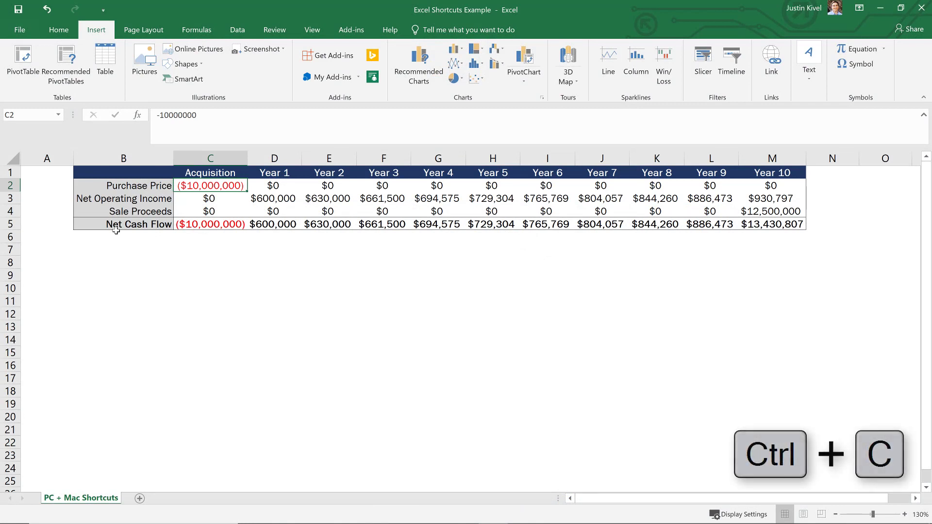
click(210, 236)
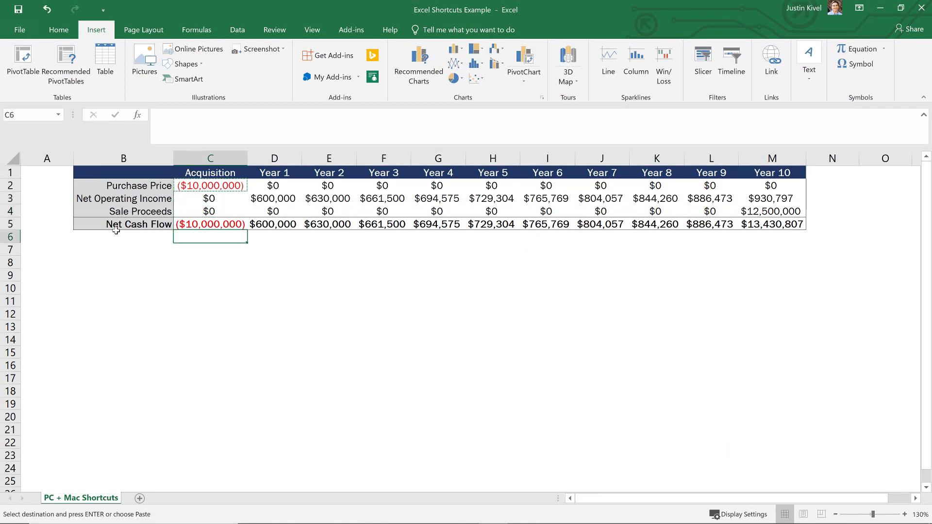
key(Return)
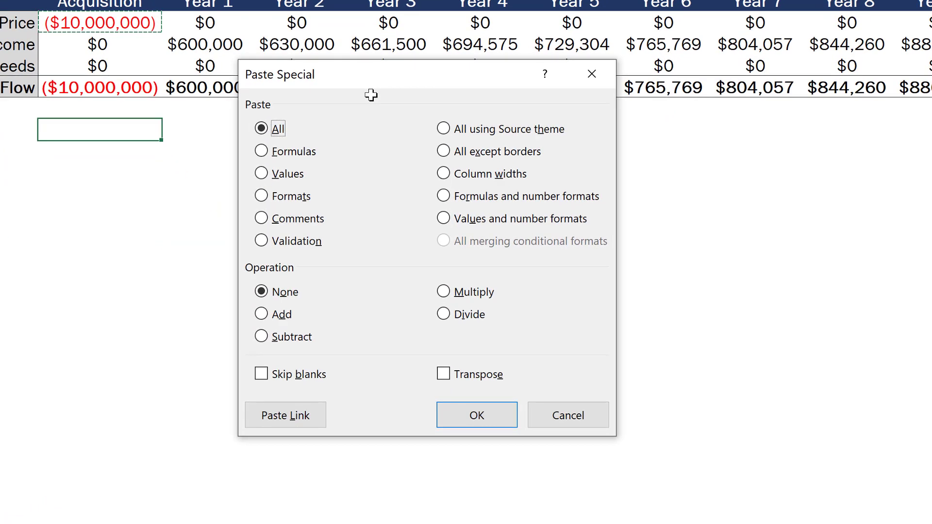
mouse_move(356, 115)
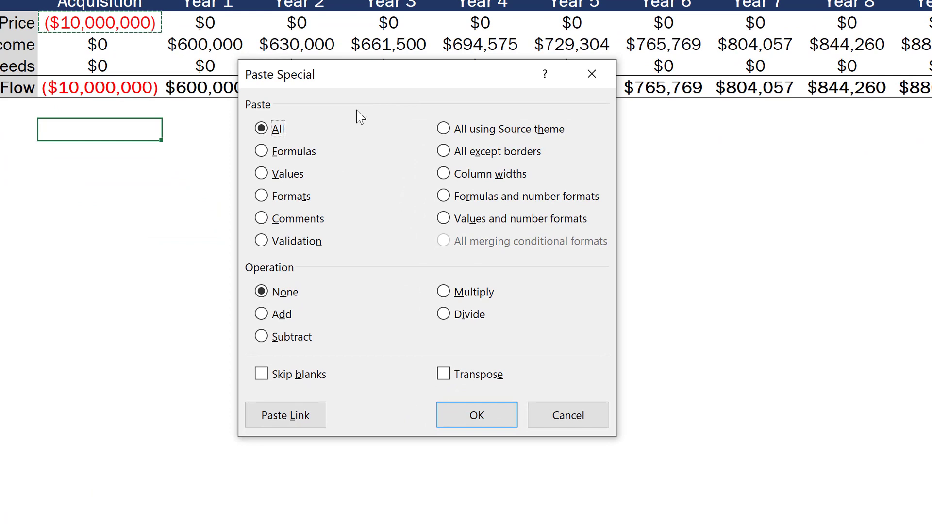
mouse_move(339, 175)
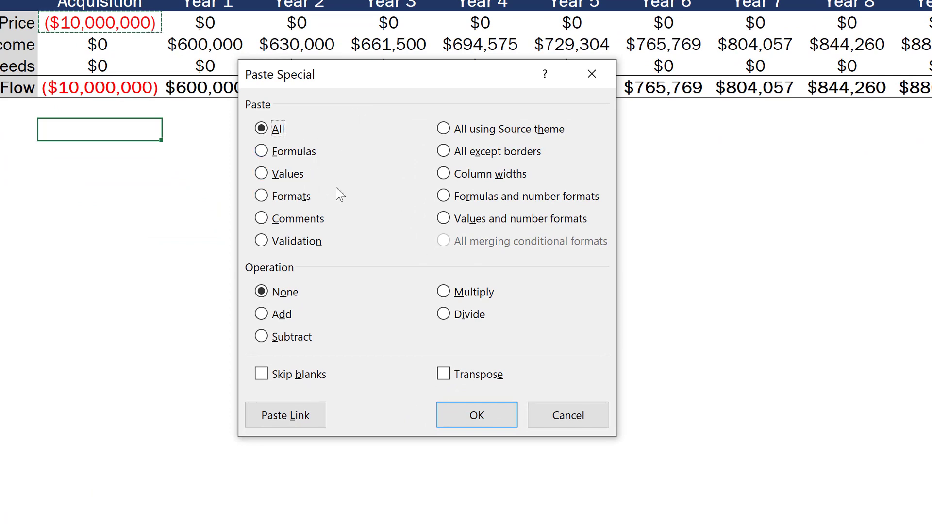
mouse_move(393, 213)
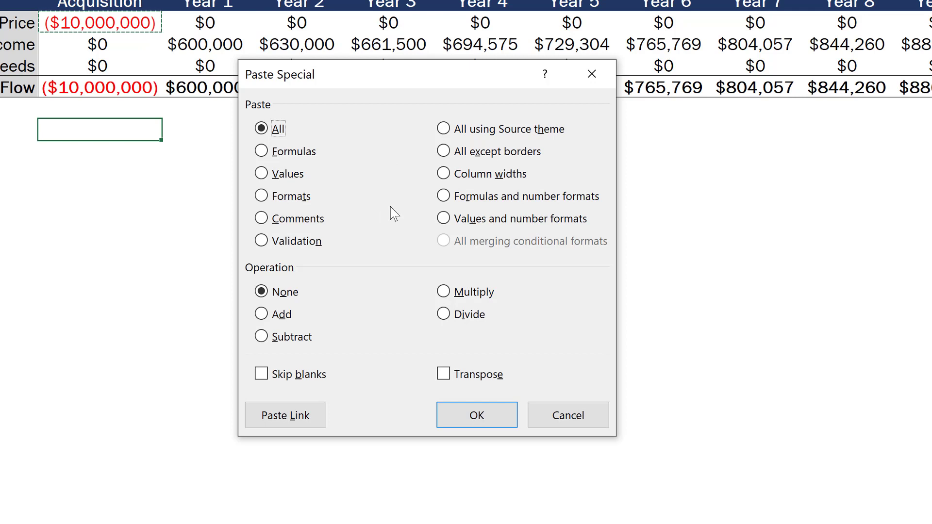
mouse_move(321, 190)
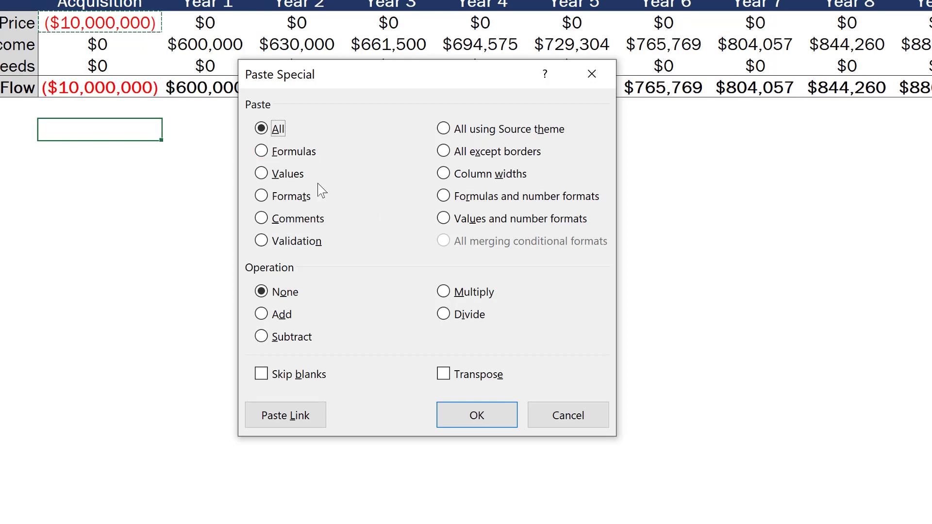
mouse_move(323, 191)
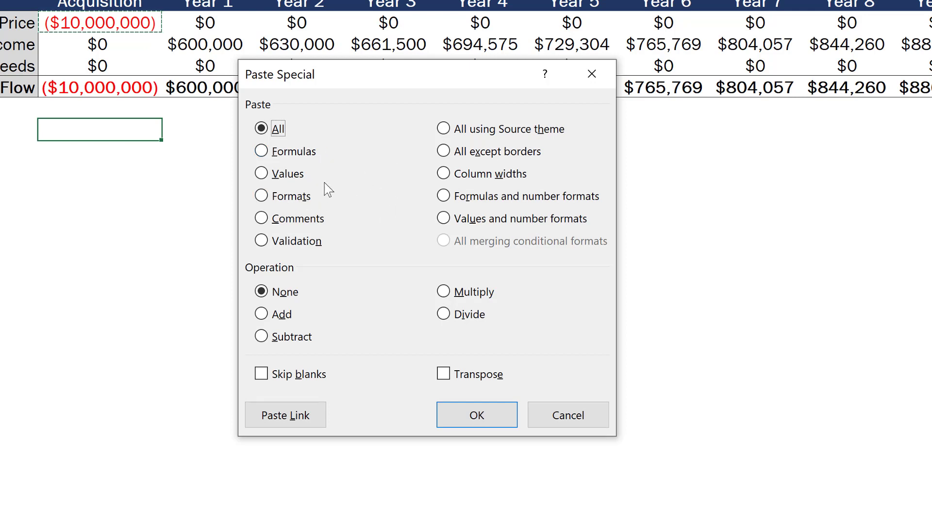
mouse_move(370, 183)
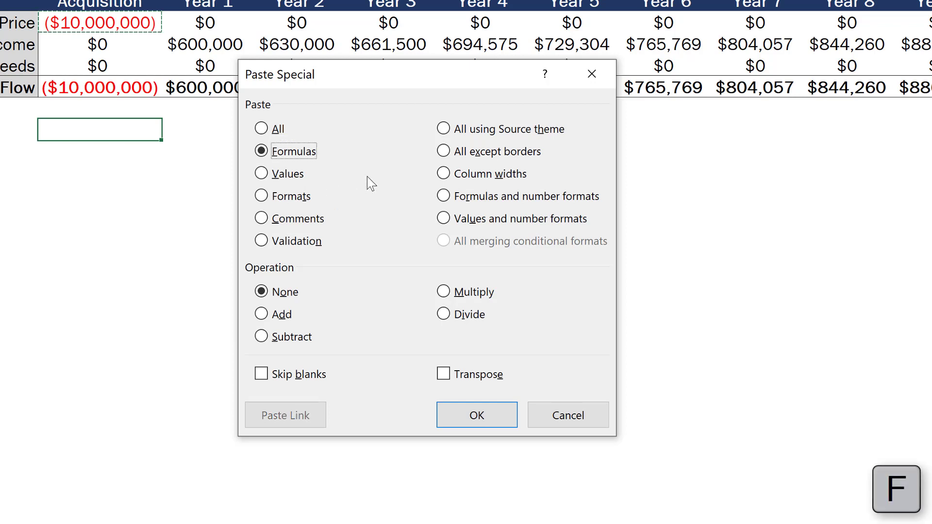
click(261, 173)
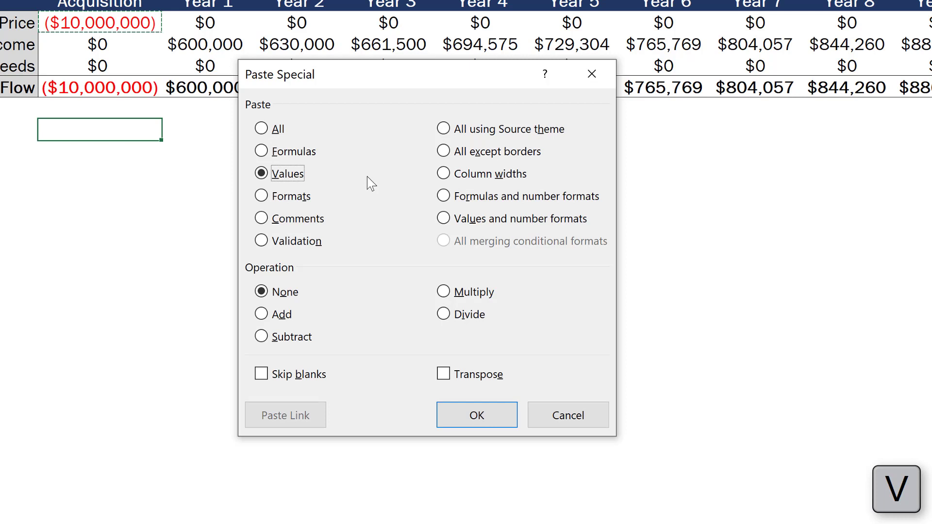
click(261, 195)
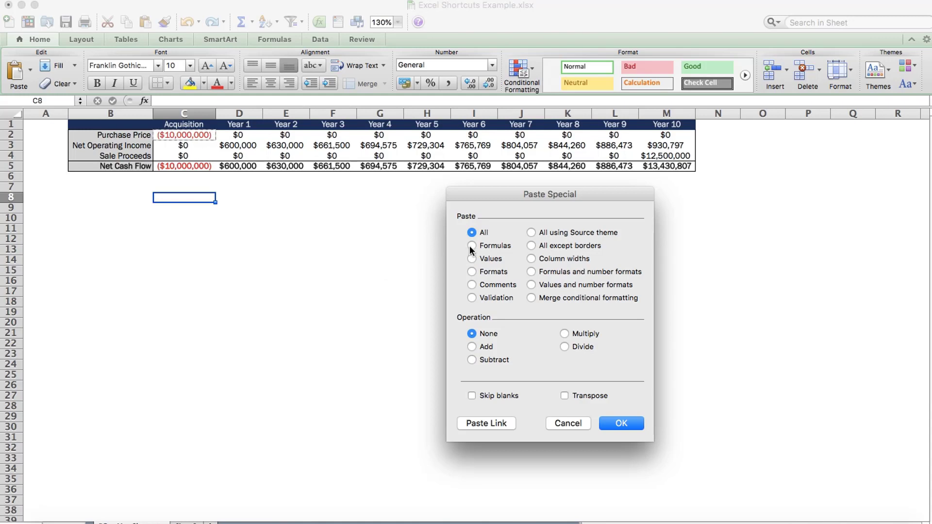
Pick Values then Formats in Paste Special and cancel without pasting.
click(472, 258)
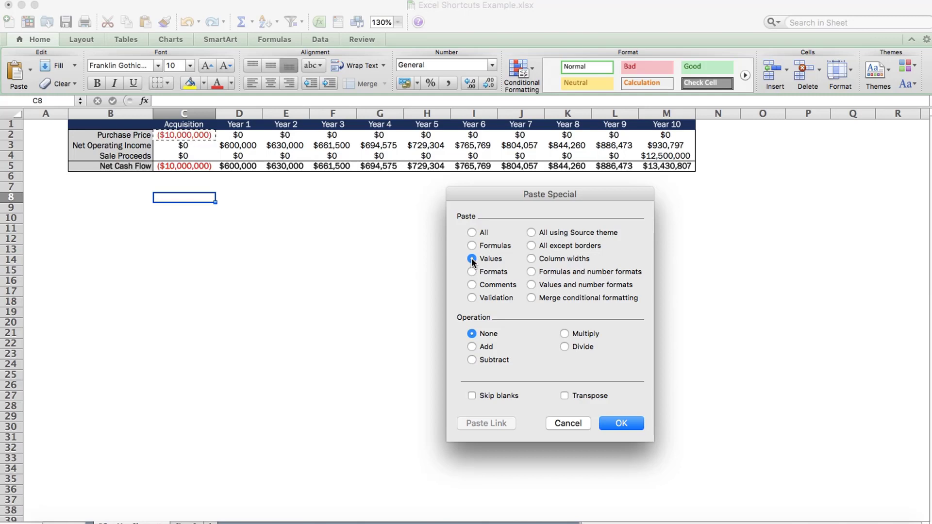
click(471, 272)
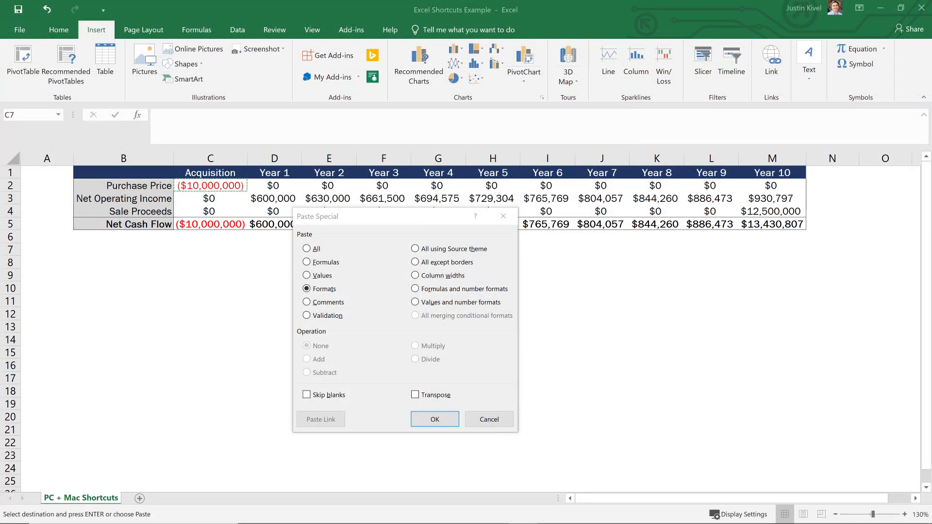
click(434, 419)
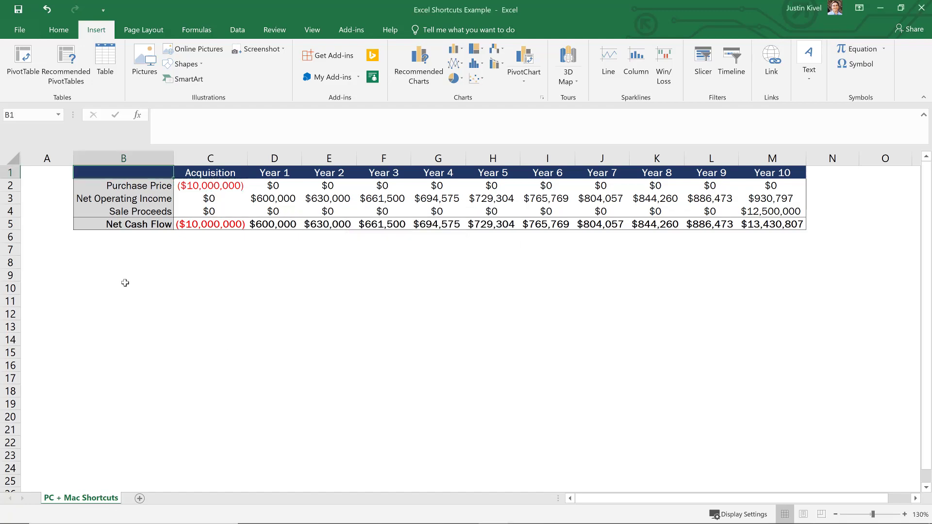
Select an empty cell below the cash-flow table to receive borders.
click(123, 275)
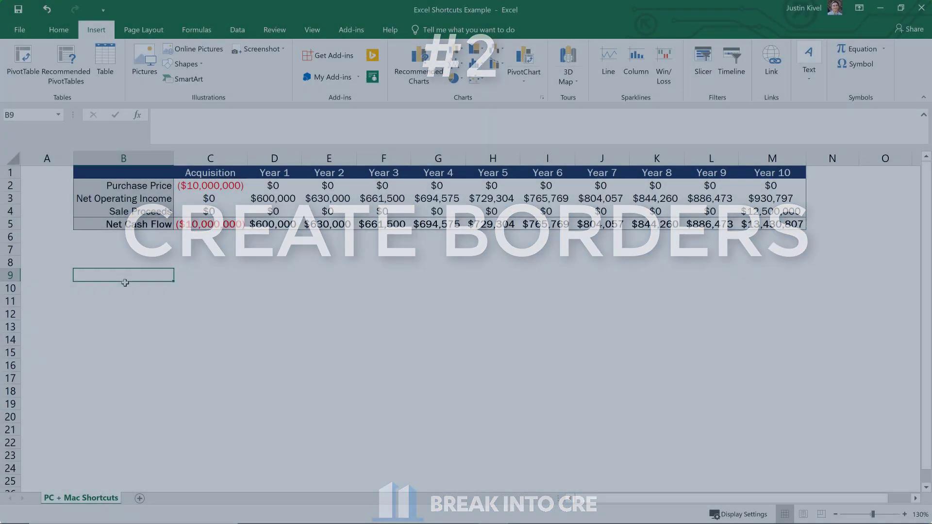
click(209, 287)
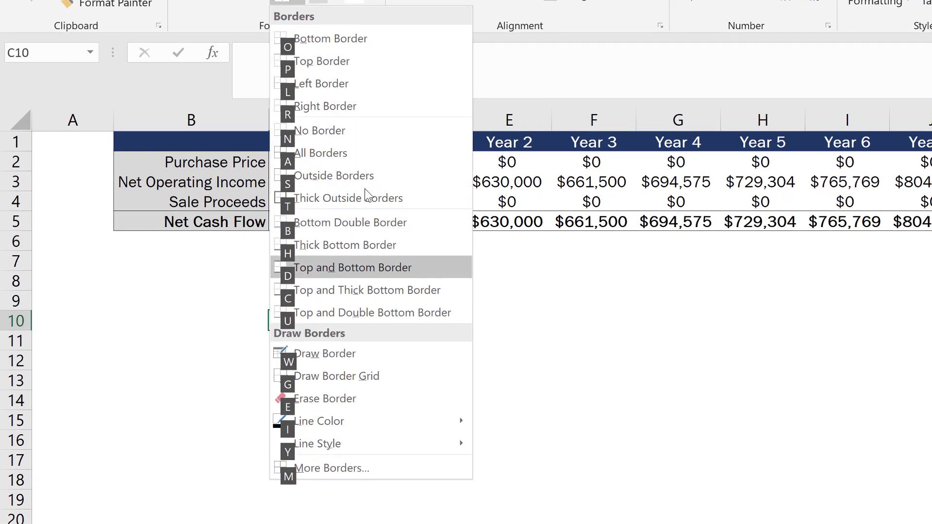
mouse_move(381, 53)
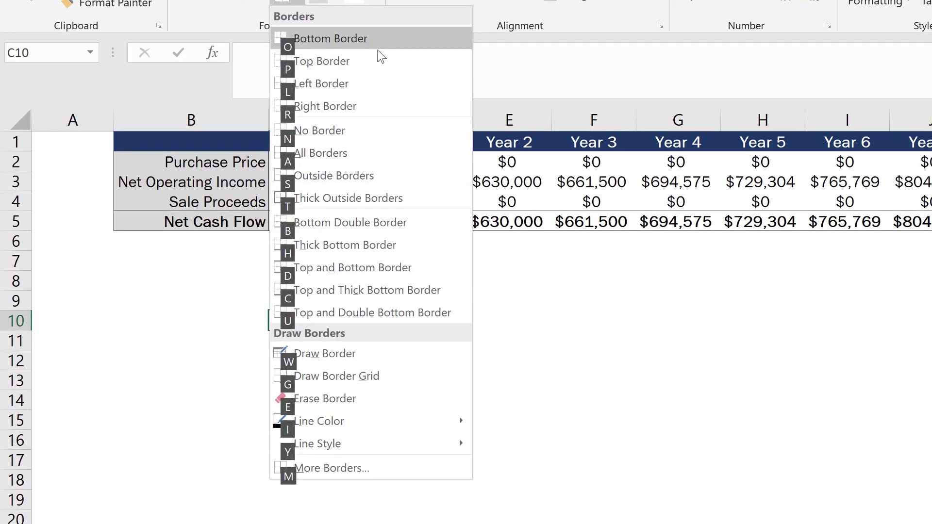
mouse_move(365, 106)
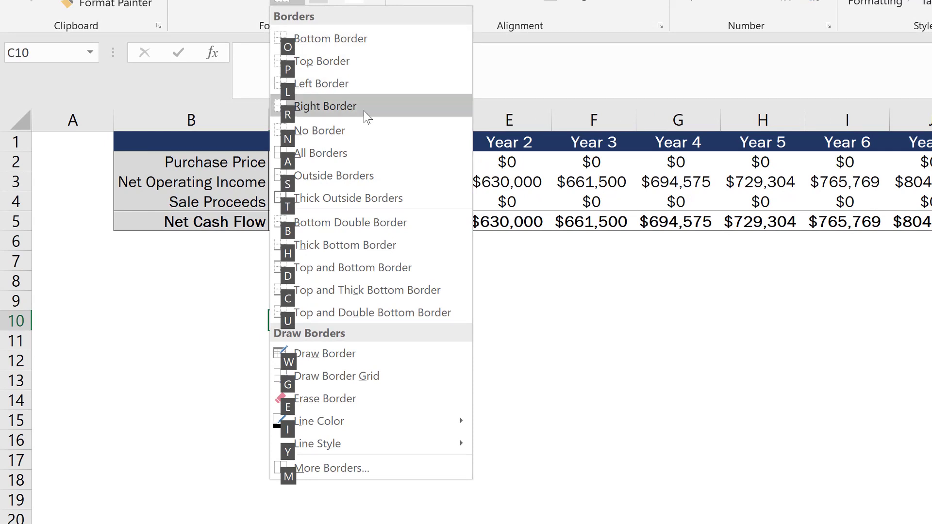
mouse_move(393, 153)
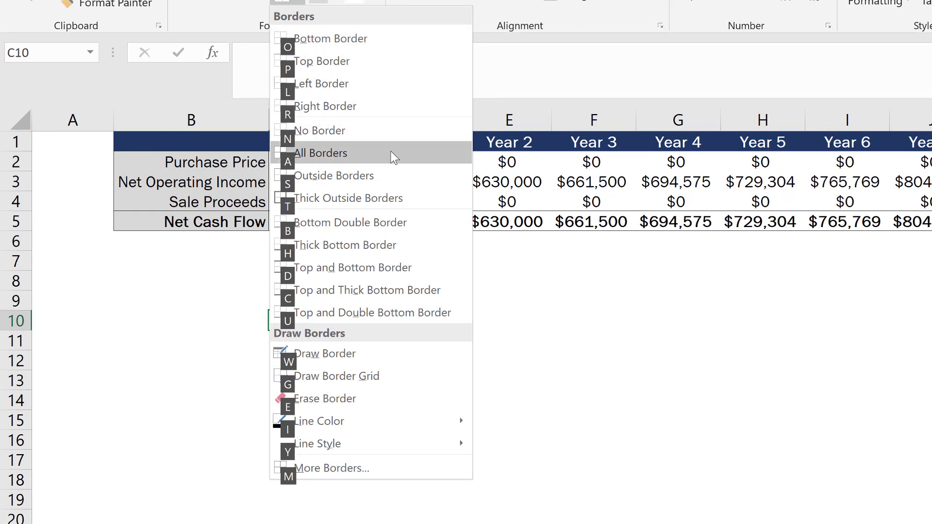
mouse_move(335, 176)
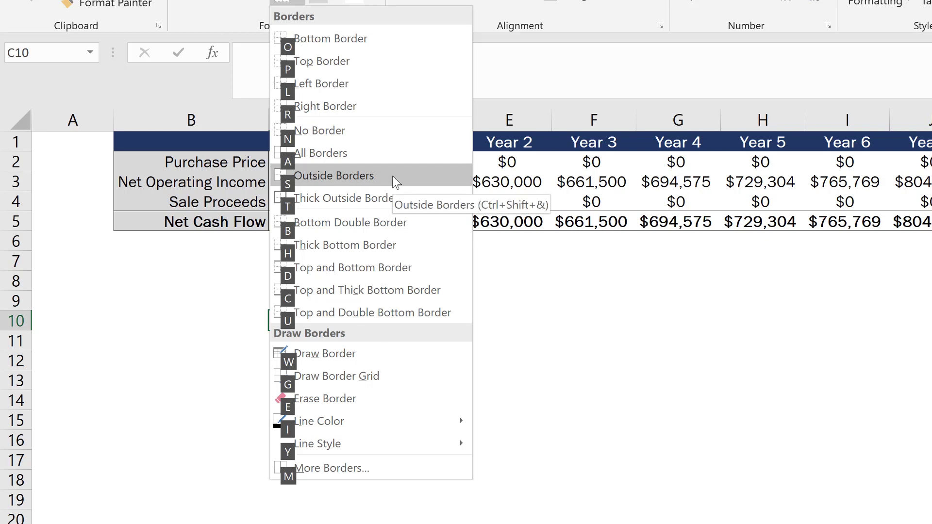
mouse_move(392, 132)
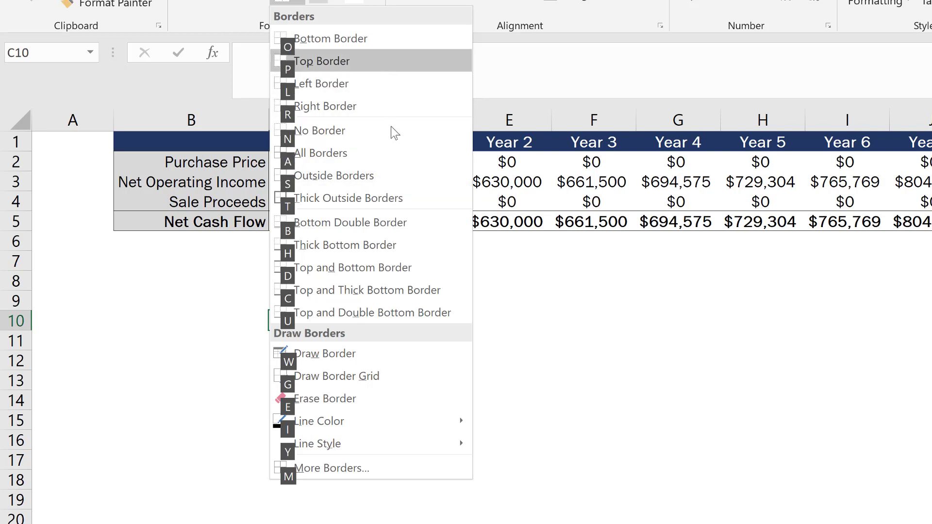
mouse_move(398, 136)
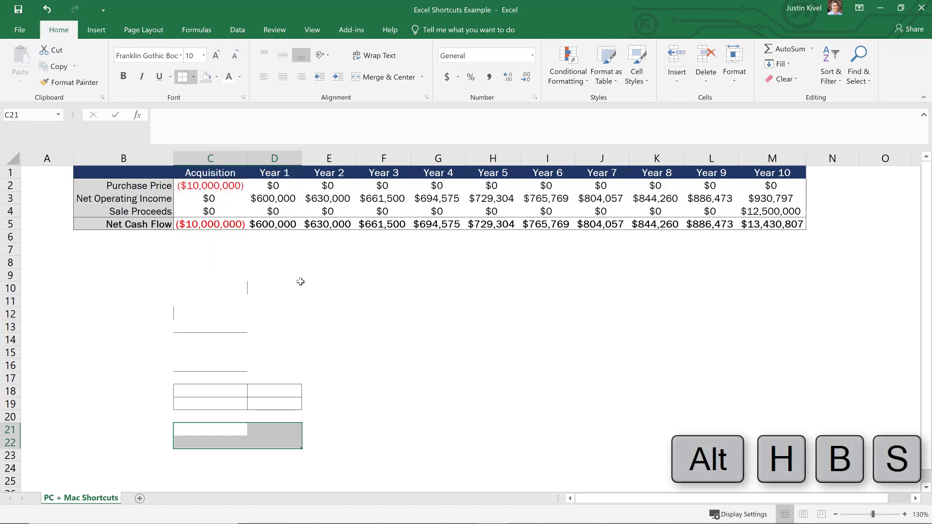
Select sample empty cells in columns A and C for the border demonstration and return to the table.
click(46, 420)
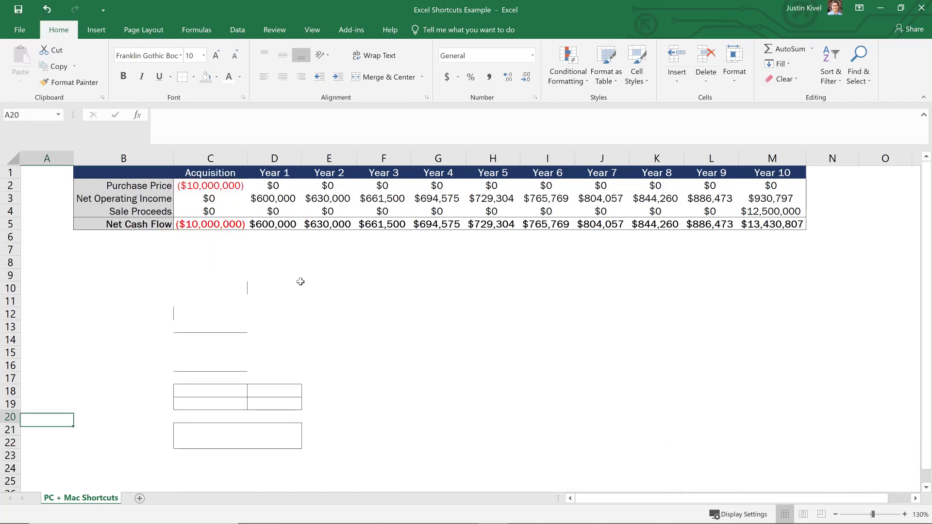
click(47, 326)
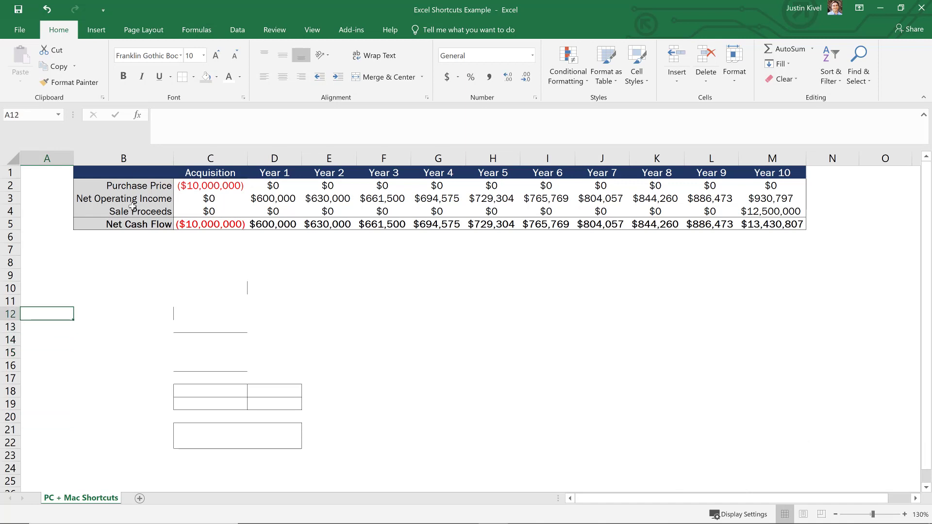
mouse_move(231, 289)
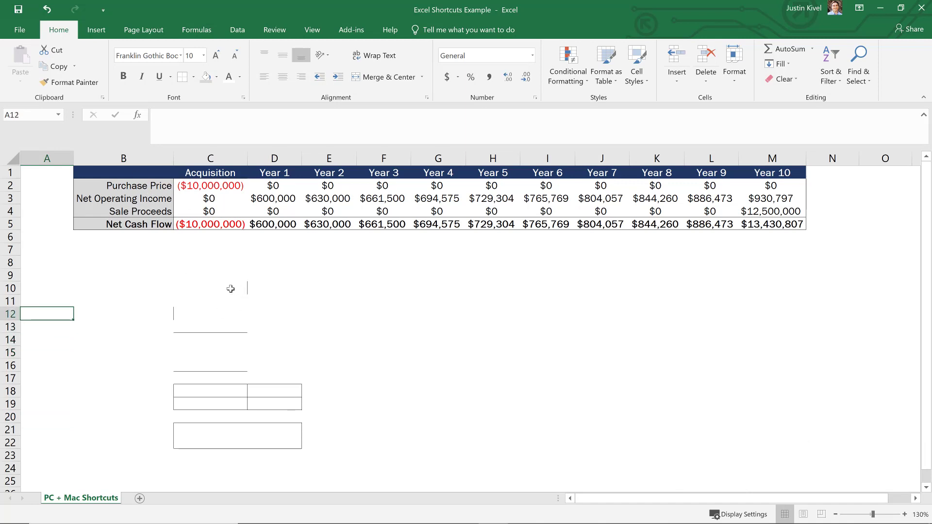
click(209, 287)
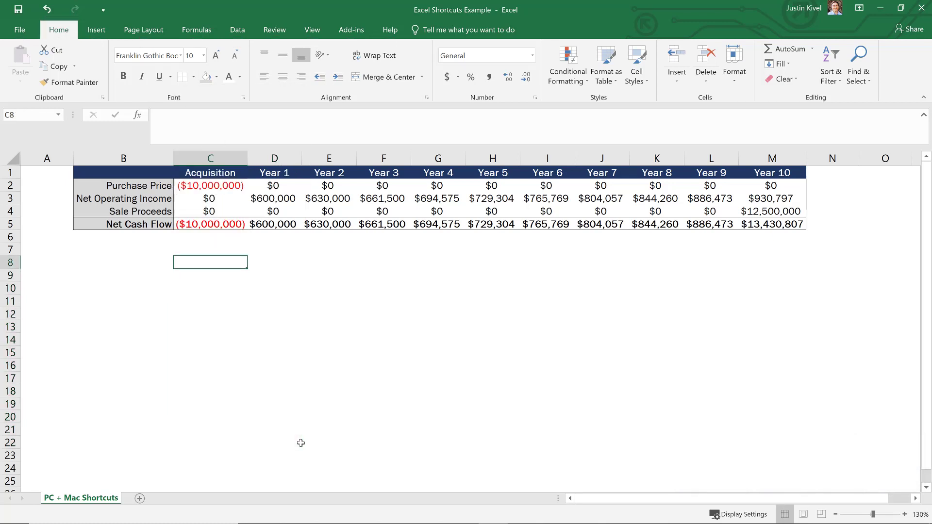
click(124, 172)
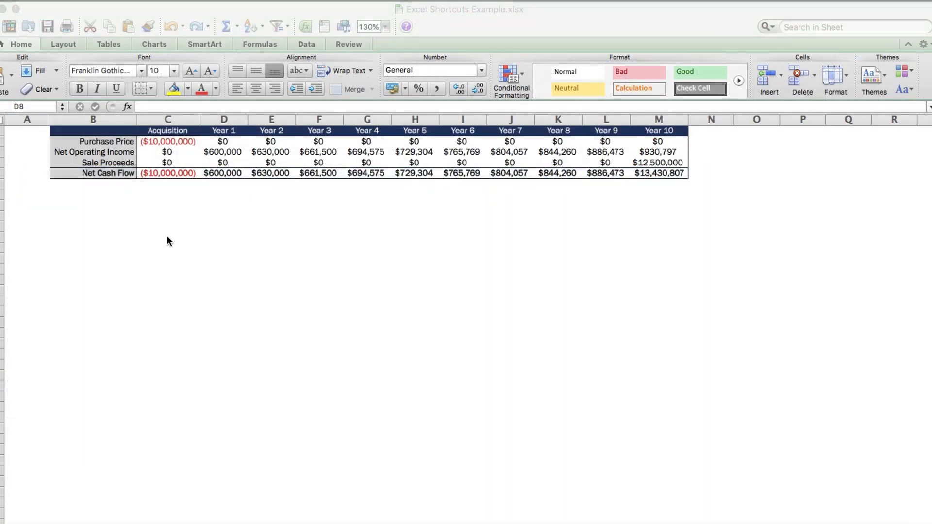
Add a right border to an empty column D cell and select the next cell for a bottom border.
click(225, 205)
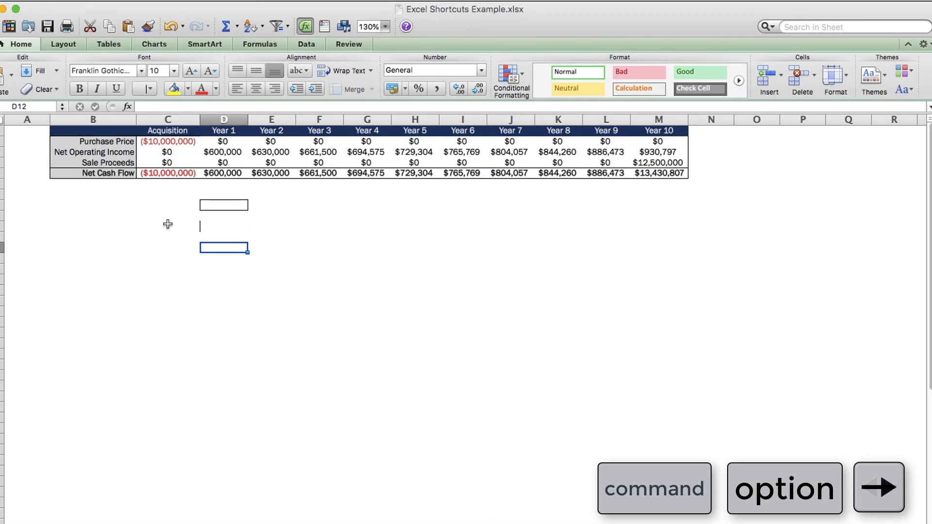
key(down)
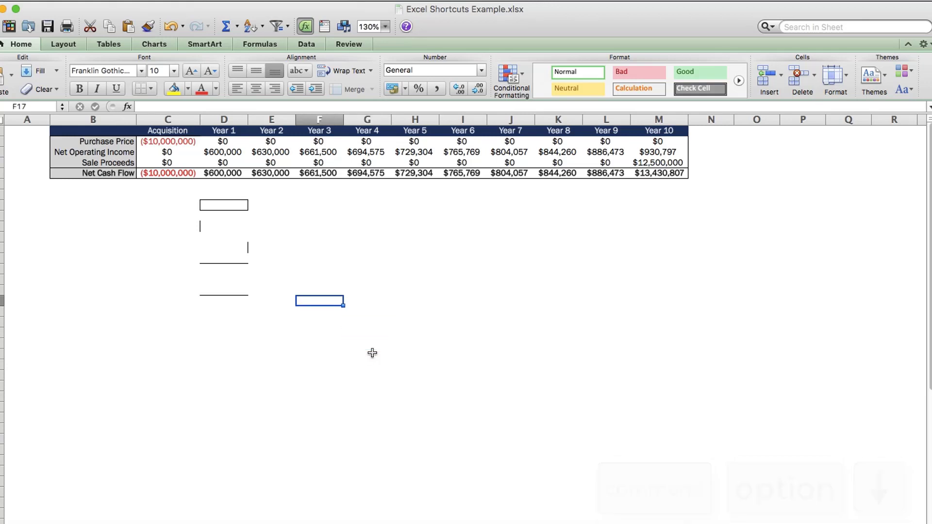
click(223, 300)
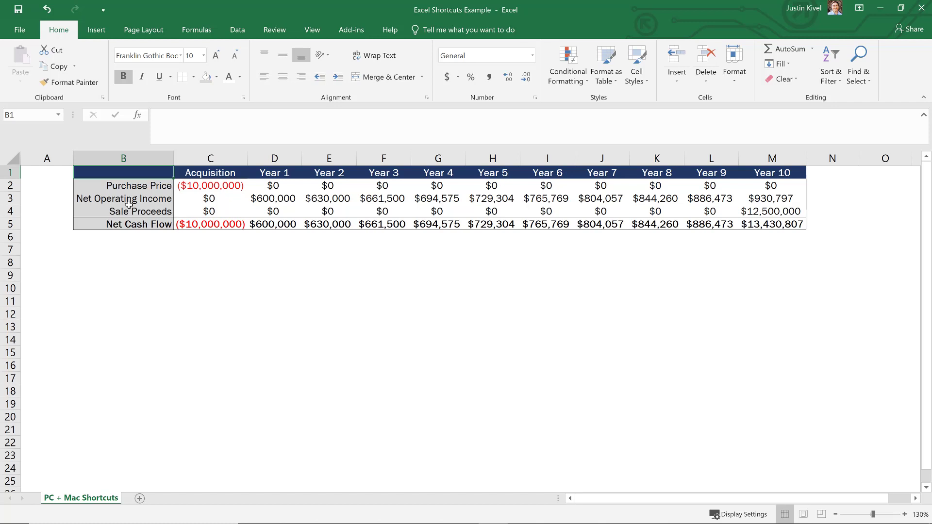
click(123, 211)
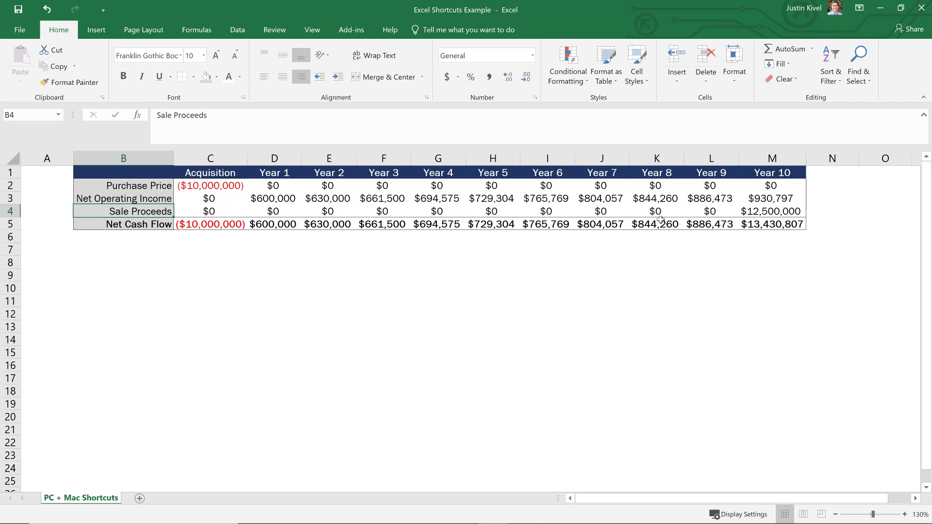
mouse_move(704, 192)
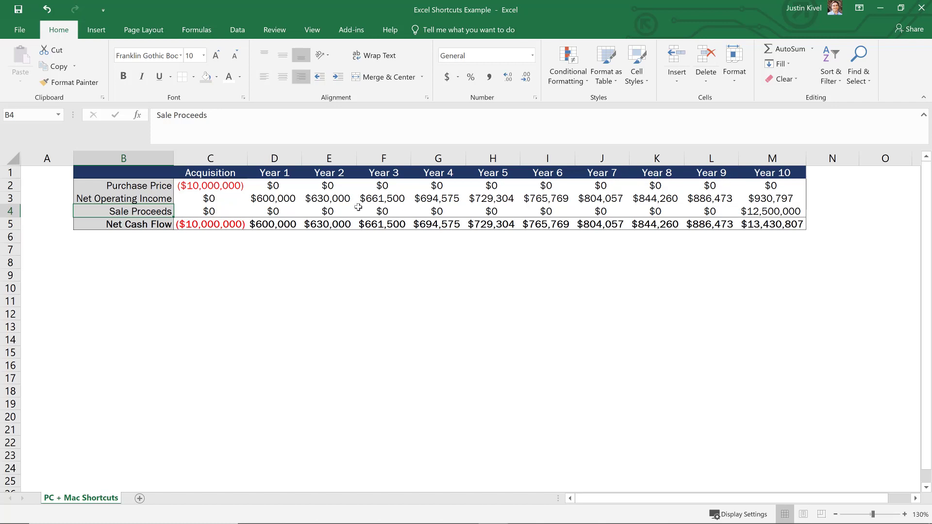
click(600, 210)
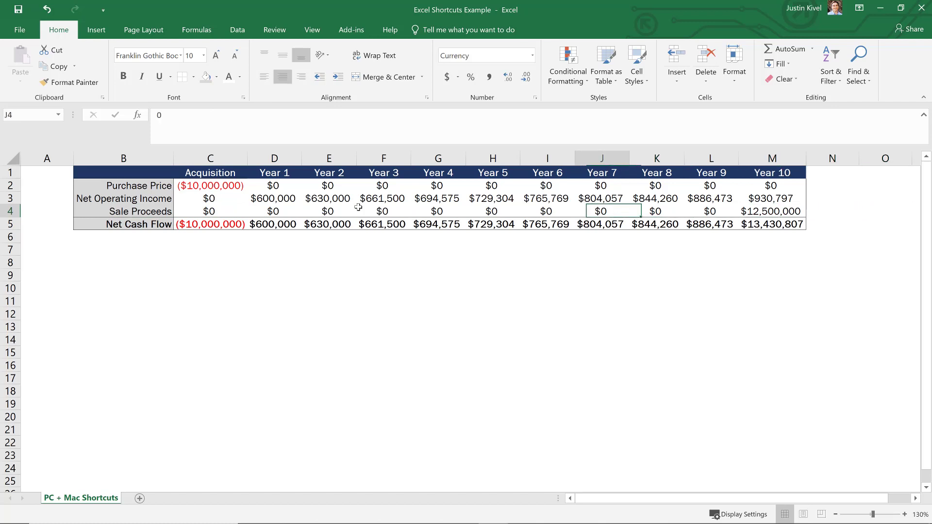
click(123, 211)
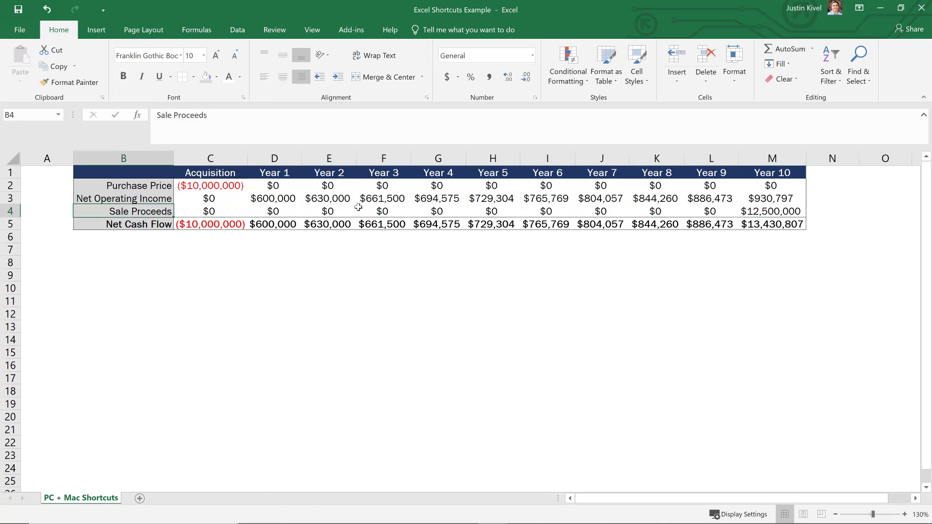
key(ctrl+Right)
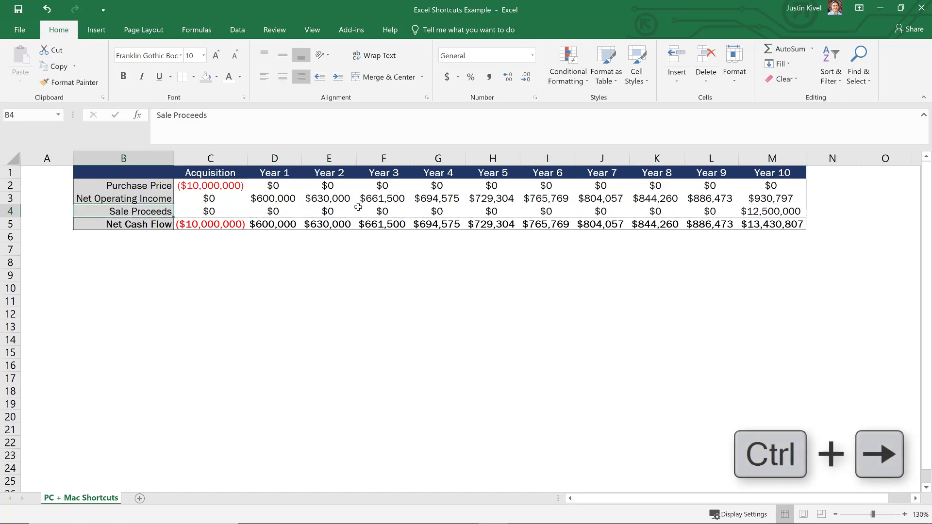
key(Ctrl+Right)
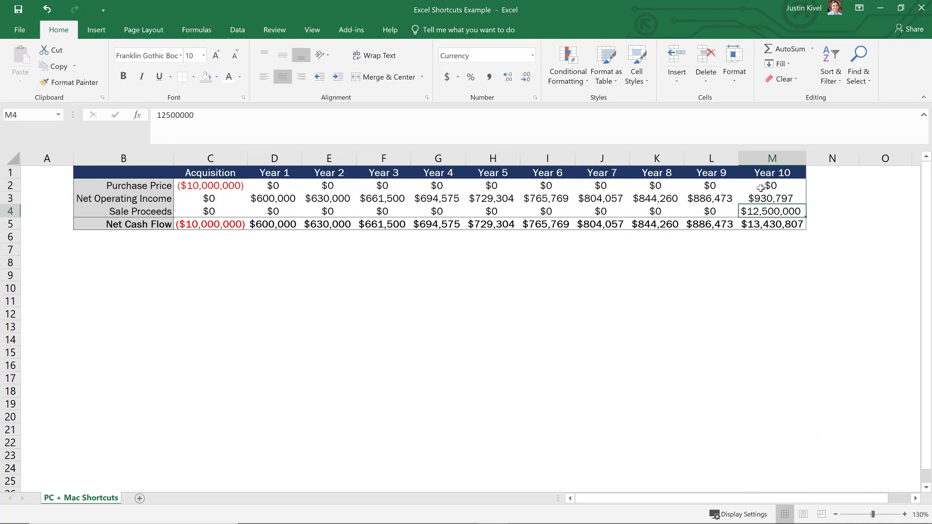
click(771, 186)
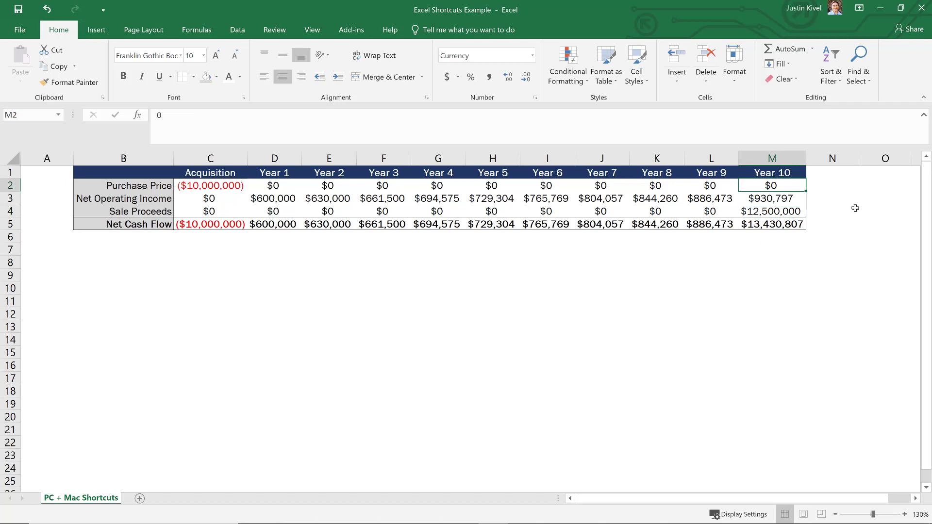
key(ctrl+down)
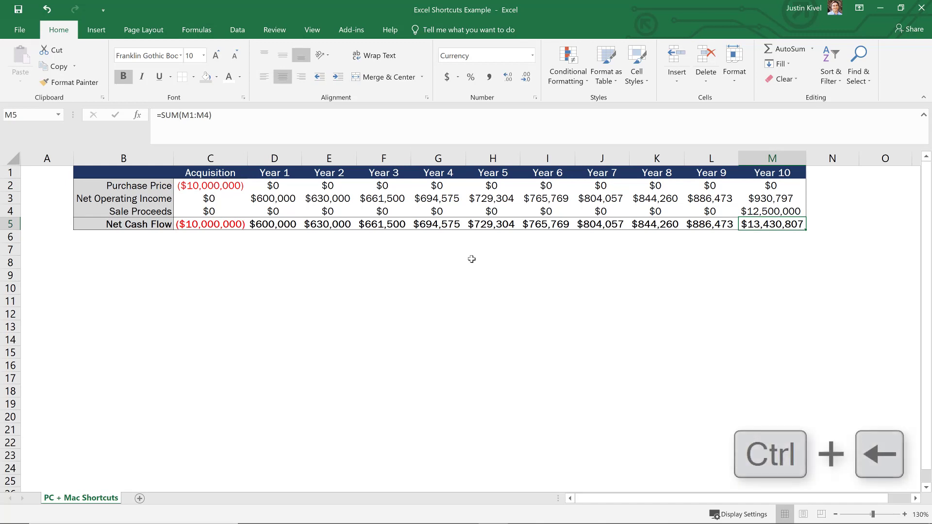
key(ctrl+Left)
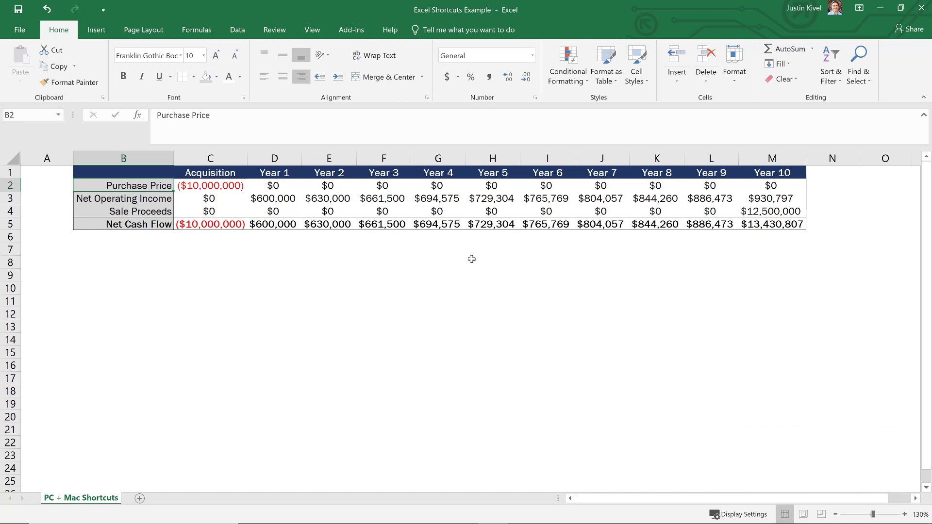
Select the Sale Proceeds values C4:M4 totalling $12,500,000, extending down and back up.
click(123, 211)
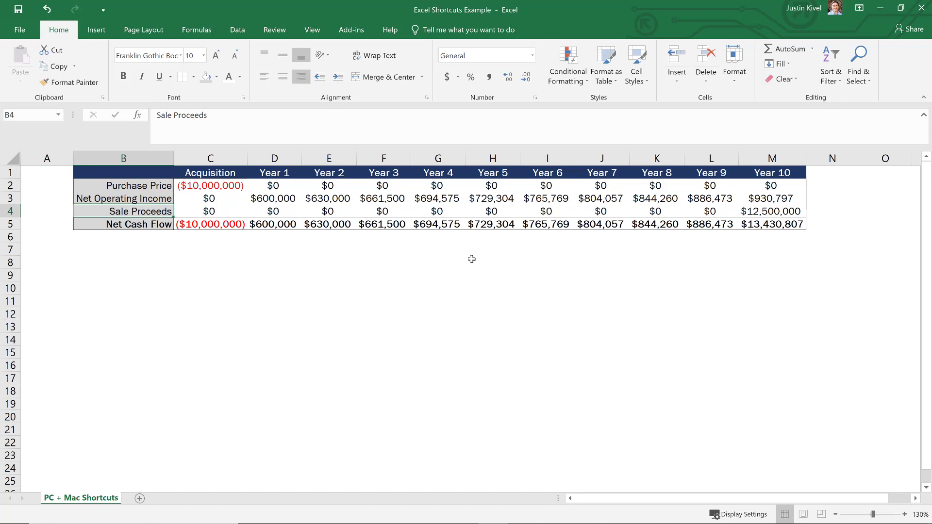
click(210, 210)
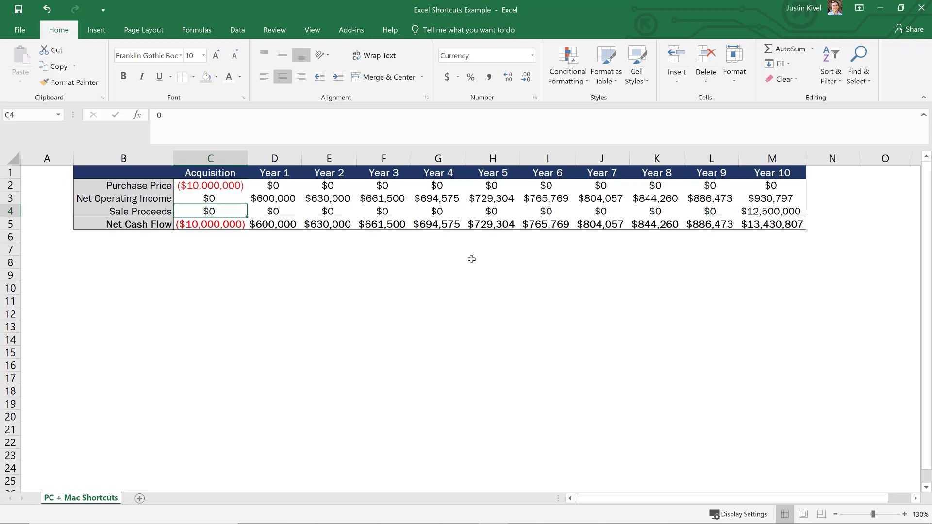
key(ctrl+shift+right)
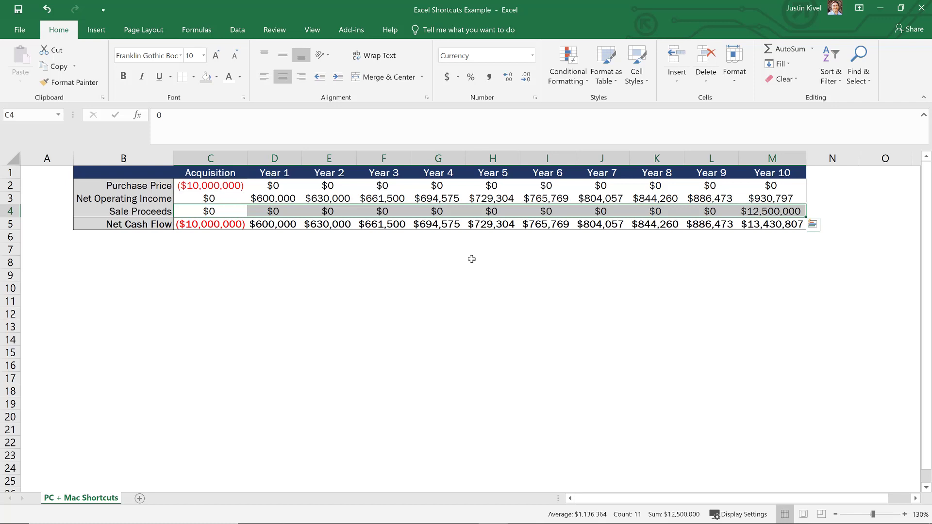
key(ctrl+shift+down)
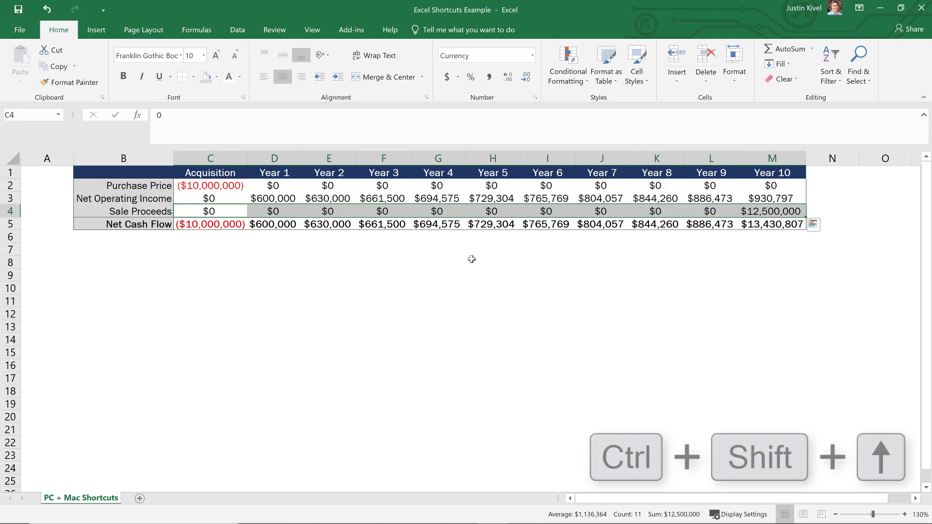
key(ctrl+shift+up)
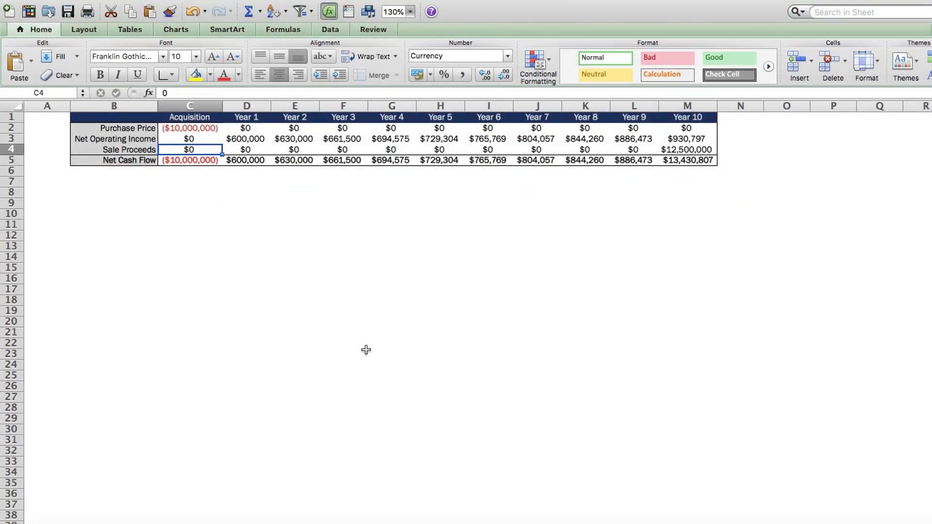
key(cmd+Right)
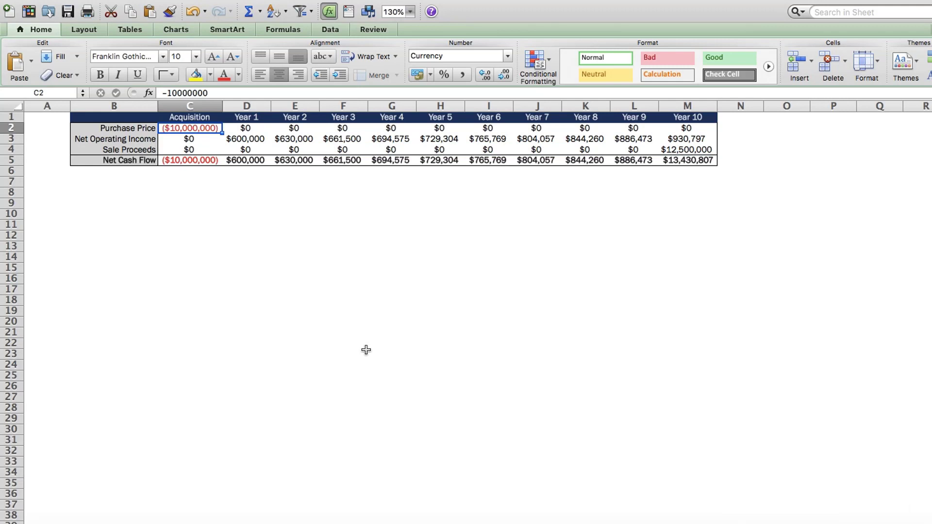
click(114, 128)
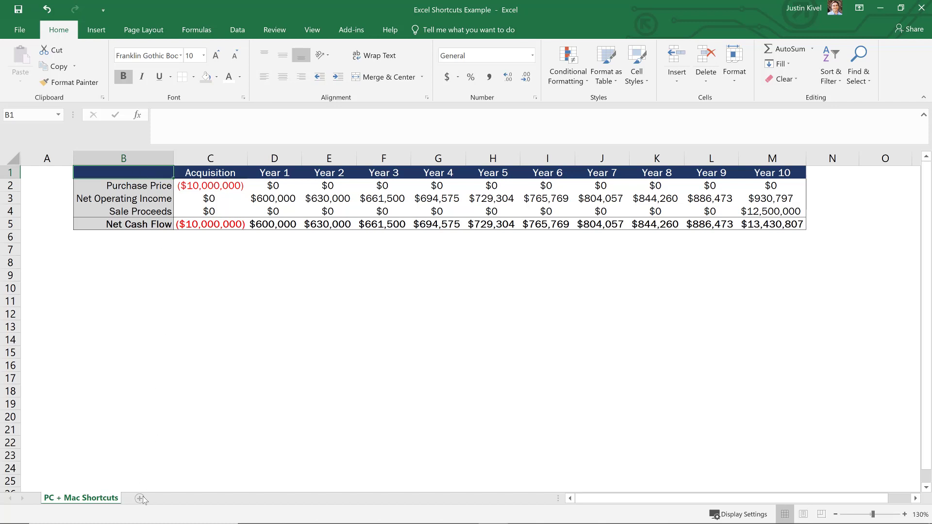
Add blank Sheet2 and switch between it and PC + Mac Shortcuts with Ctrl+PageUp/PageDown.
click(142, 498)
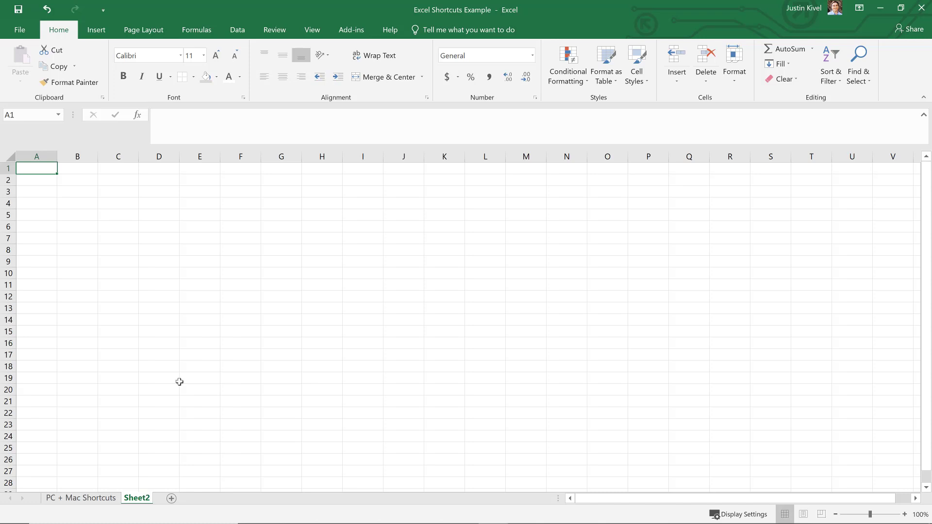
key(ctrl+pageup)
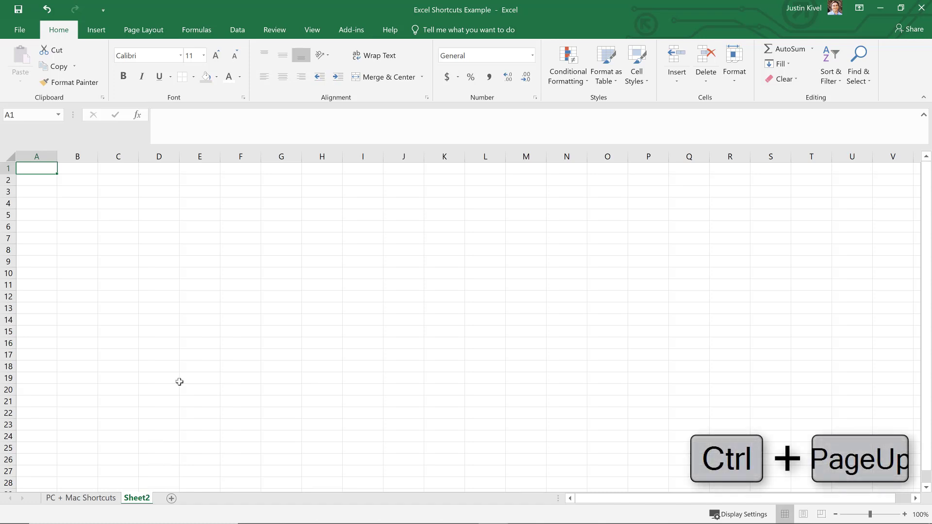
key(ctrl+pageup)
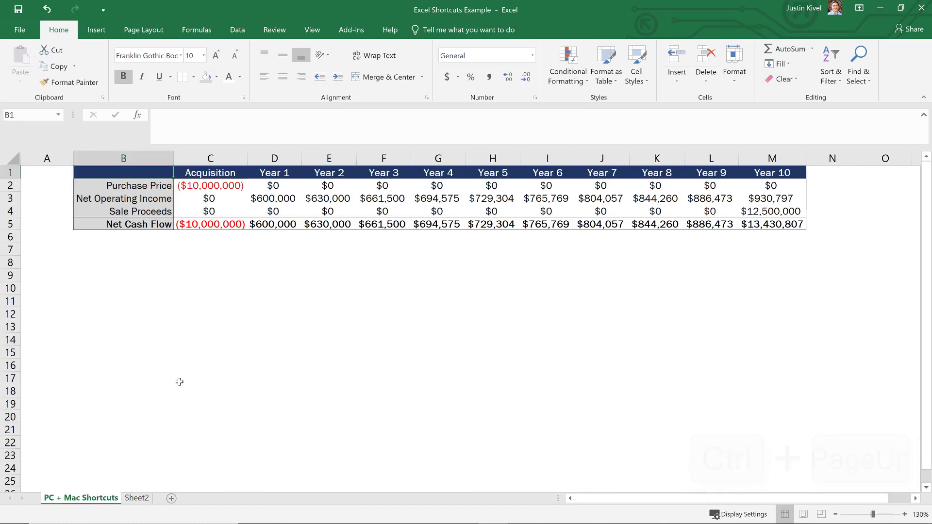
key(ctrl+pagedown)
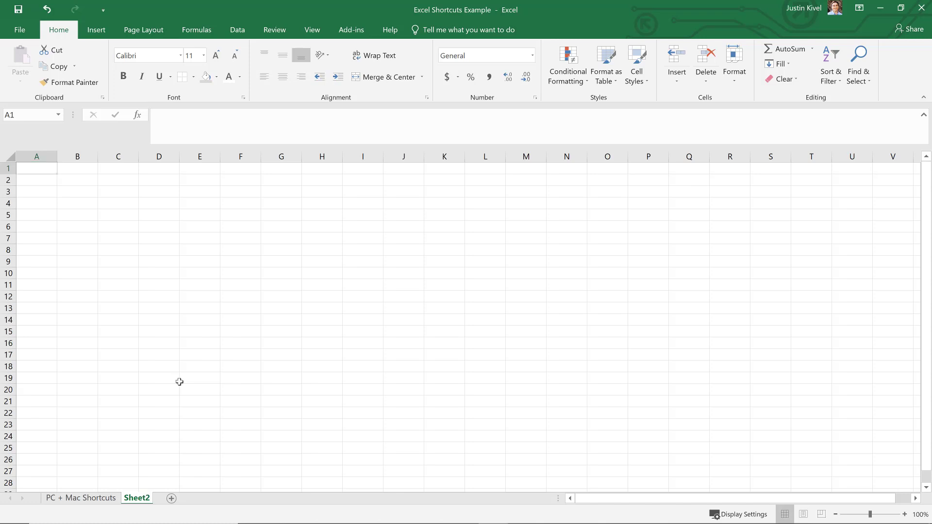
Switch between PC + Mac Shortcuts and Sheet2 using the sheet tabs.
click(80, 498)
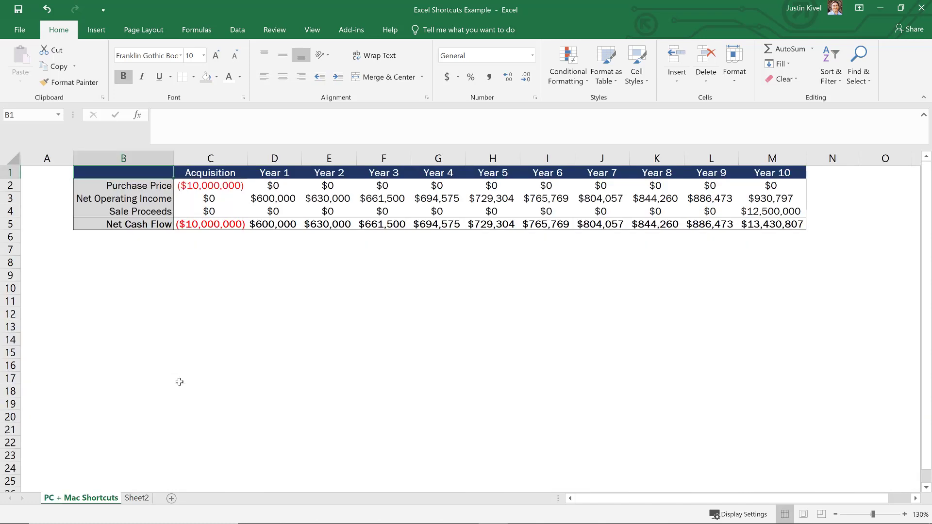
click(136, 498)
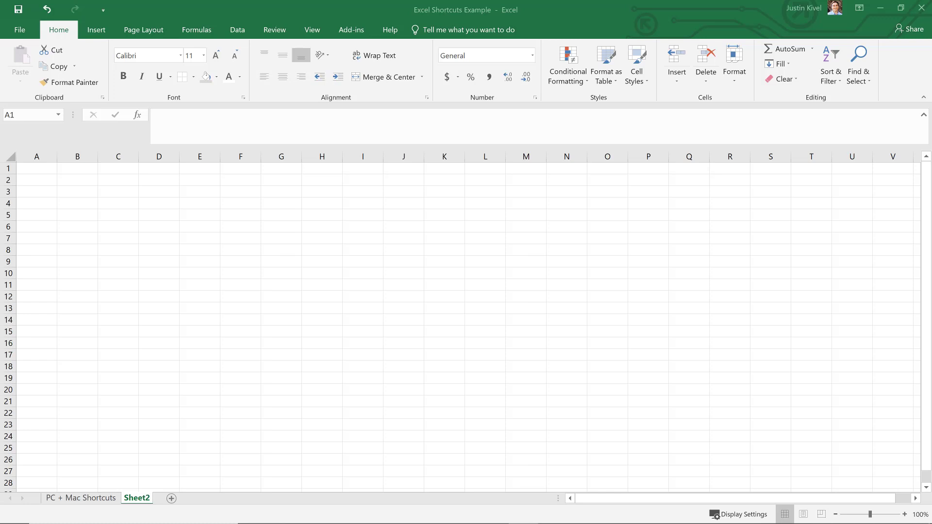
click(81, 501)
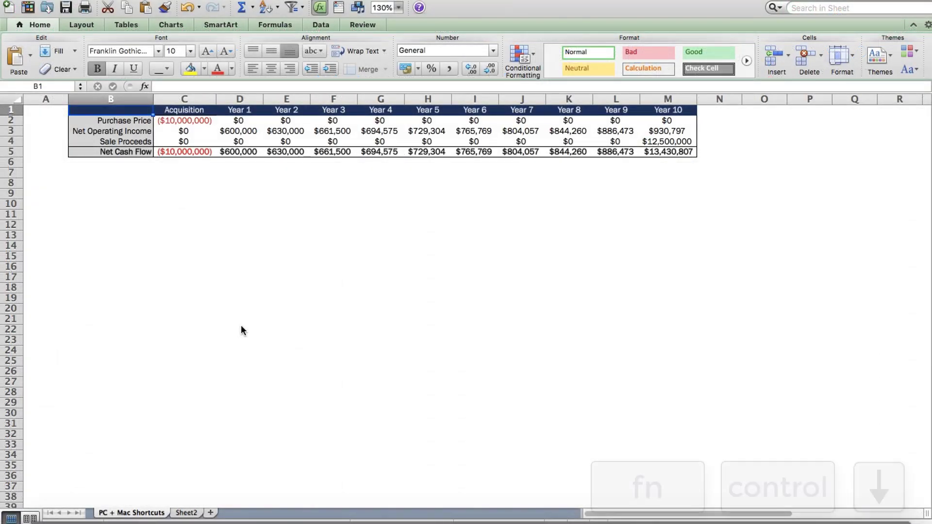
Move from the cash-flow sheet to the blank Sheet2 on the Mac.
key(fn+control+down)
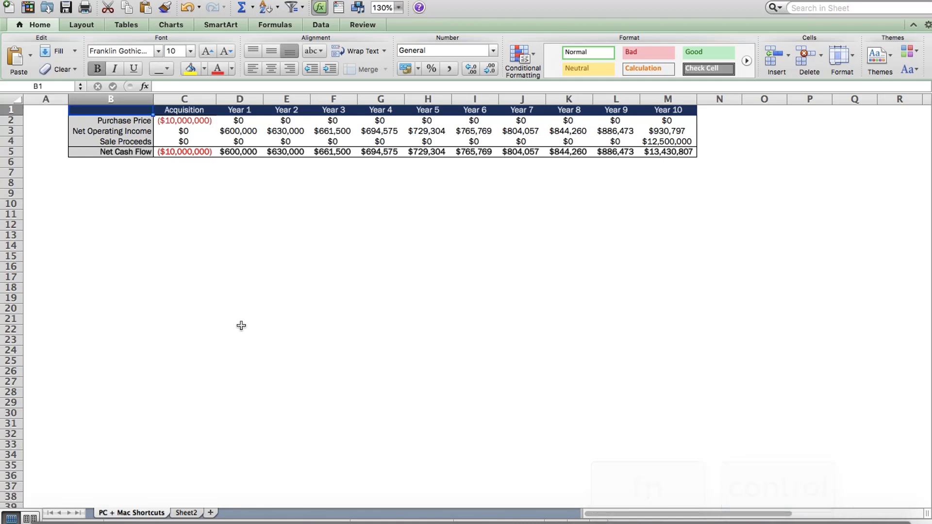
click(186, 512)
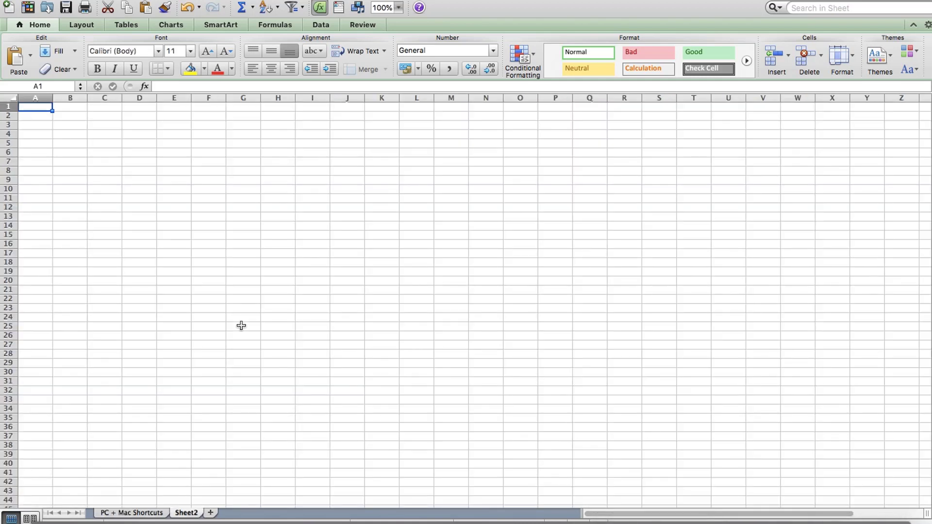
mouse_move(231, 200)
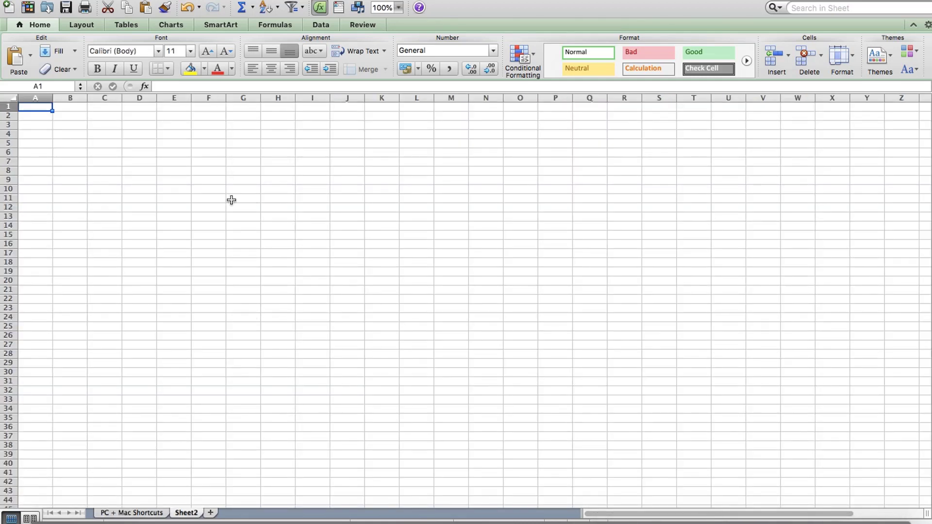
mouse_move(208, 229)
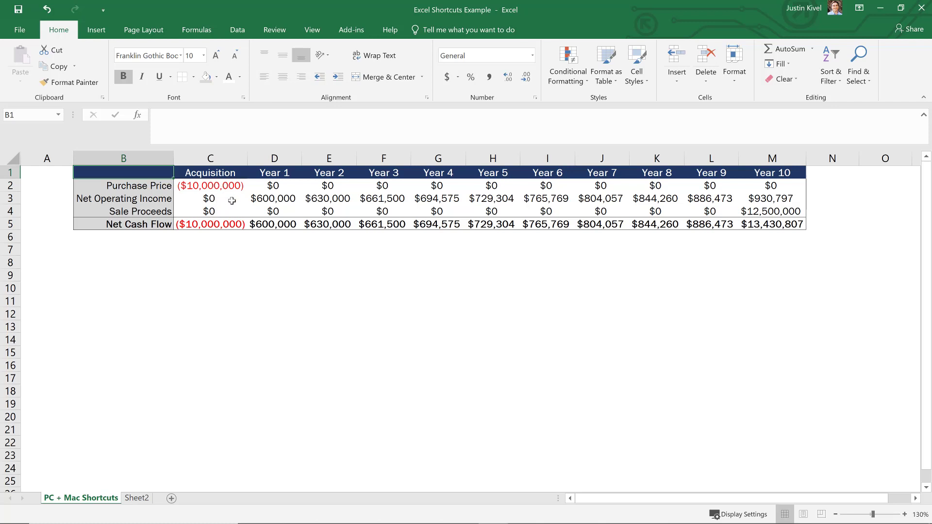
mouse_move(219, 226)
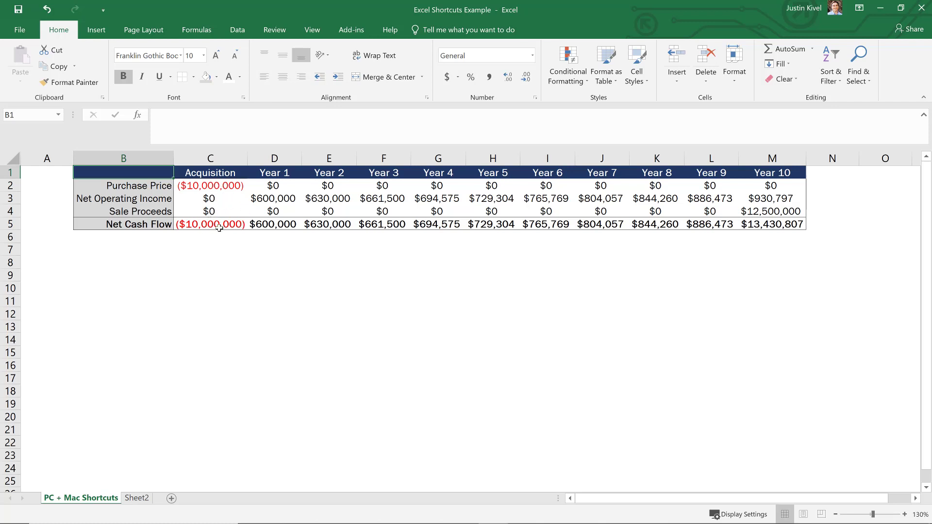
Clear C5 and re-enter the Acquisition net cash flow as =SUM(C2:C4) using the Alt+= AutoSum shortcut.
click(209, 224)
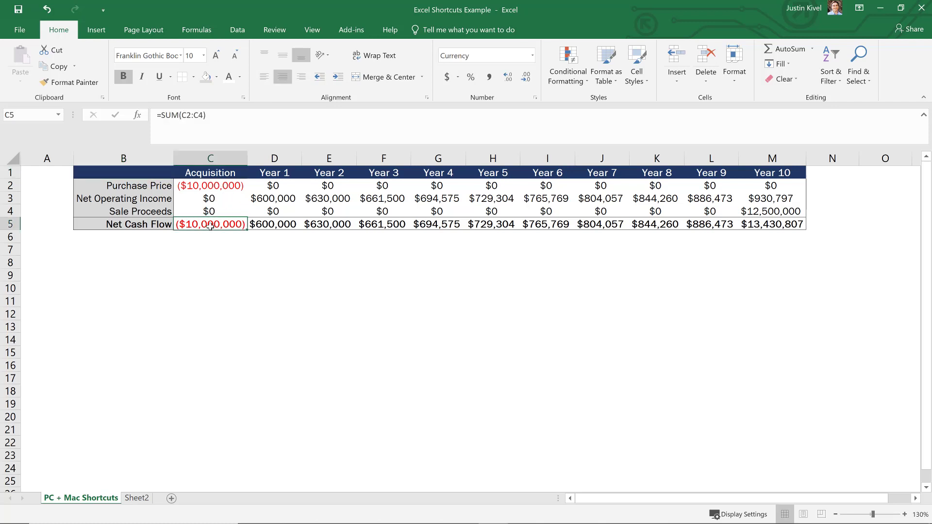
key(Delete)
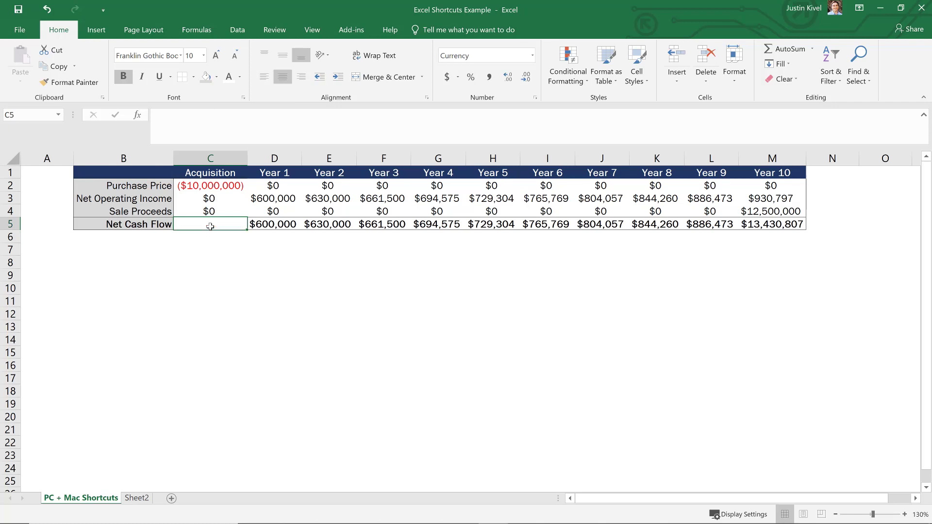
text(=sum)
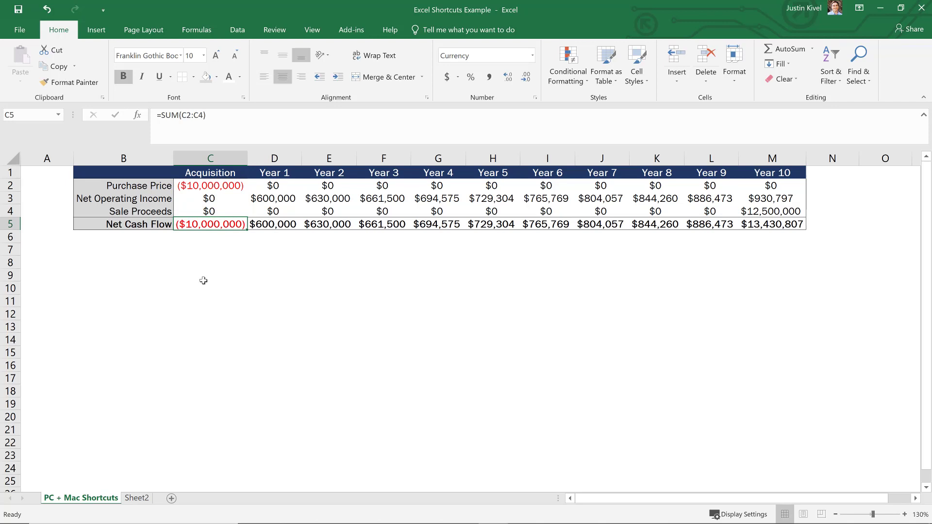
key(Delete)
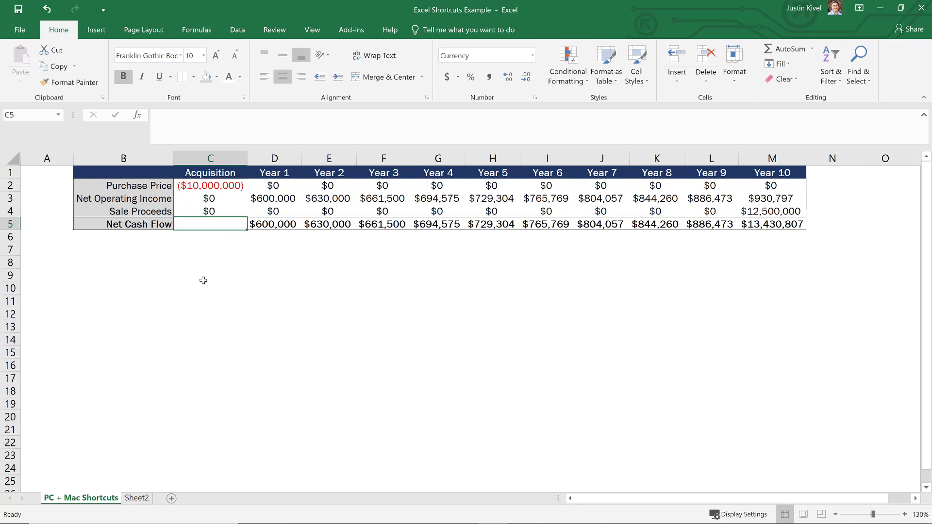
key(alt)
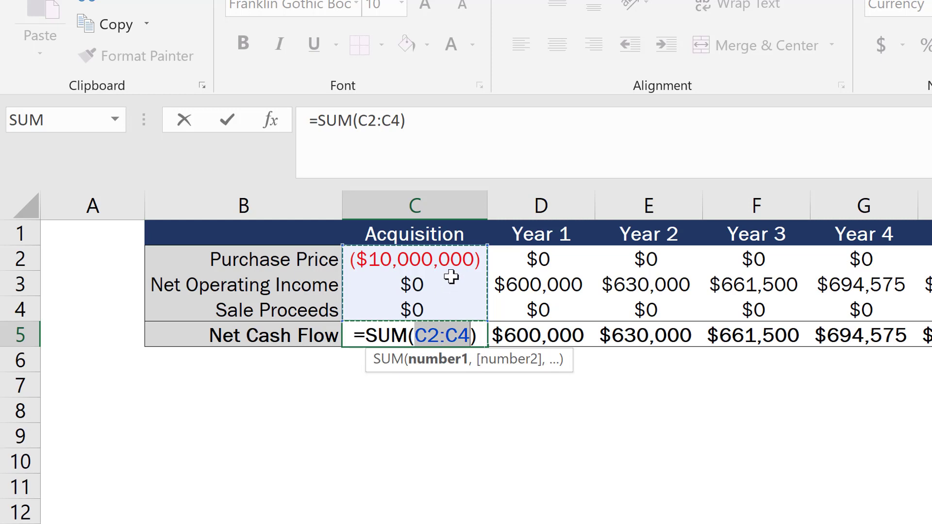
mouse_move(459, 266)
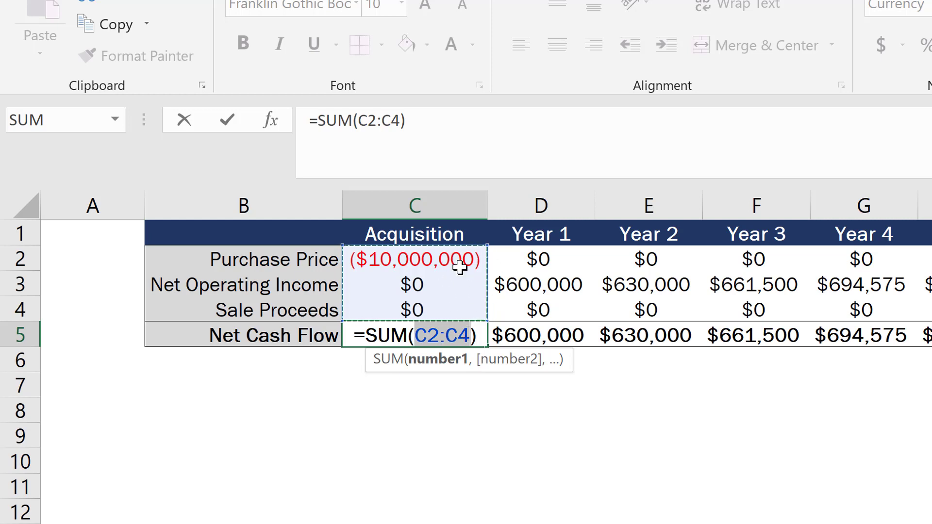
mouse_move(541, 313)
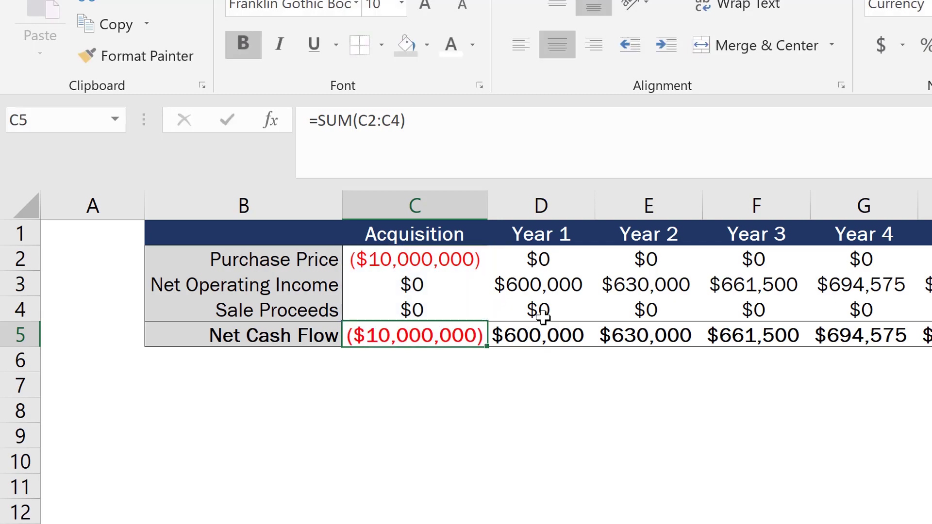
mouse_move(426, 364)
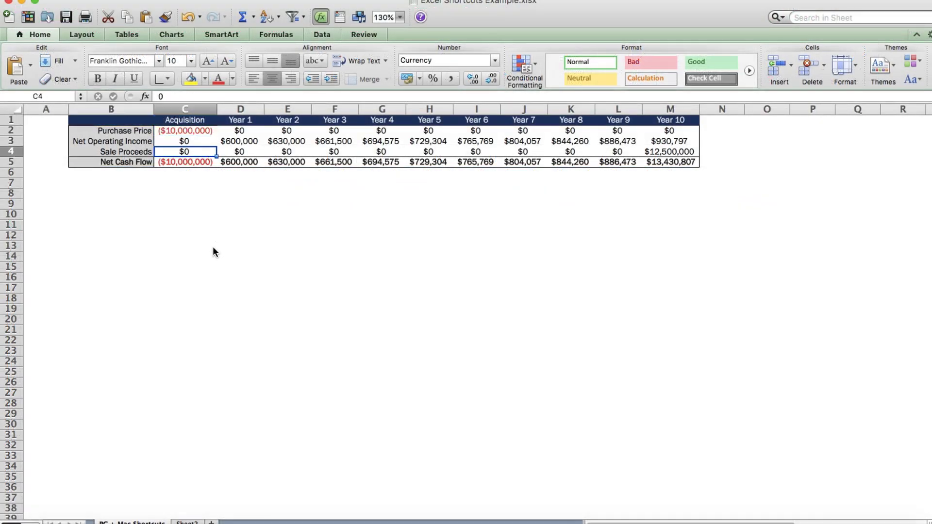
Clear C5 on the Mac sheet and AutoSum the cells above with Command+Shift+T.
click(184, 162)
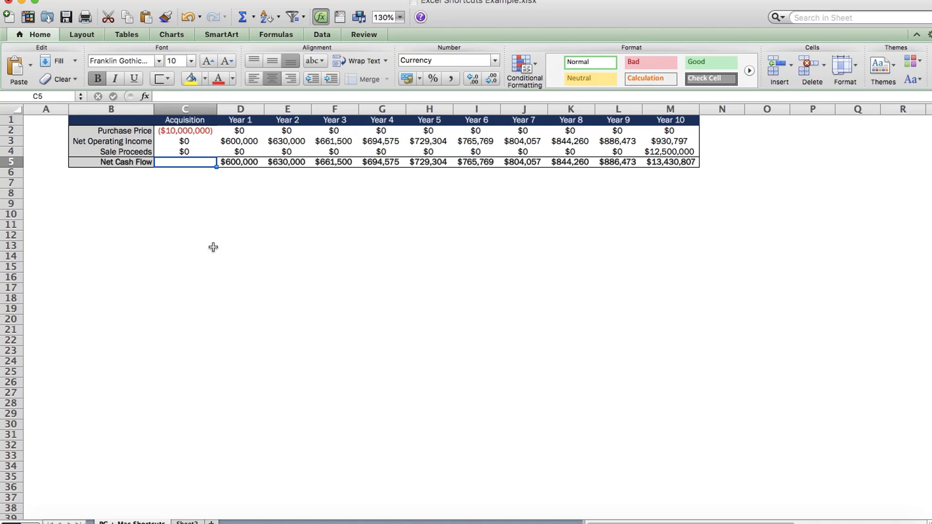
key(cmd+shift+t)
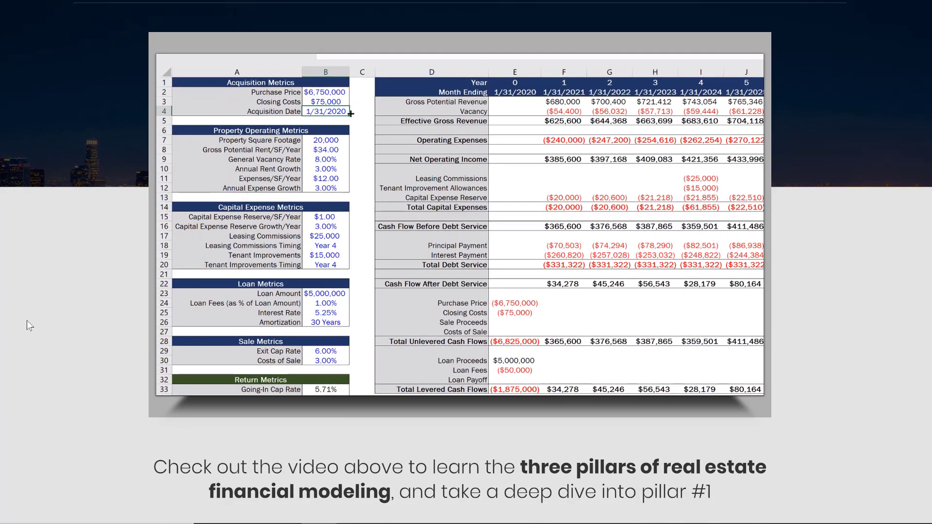
Scroll the Break Into CRE Academy dashboard down past Learning Tracks to the Your Courses section.
scroll(down, 3)
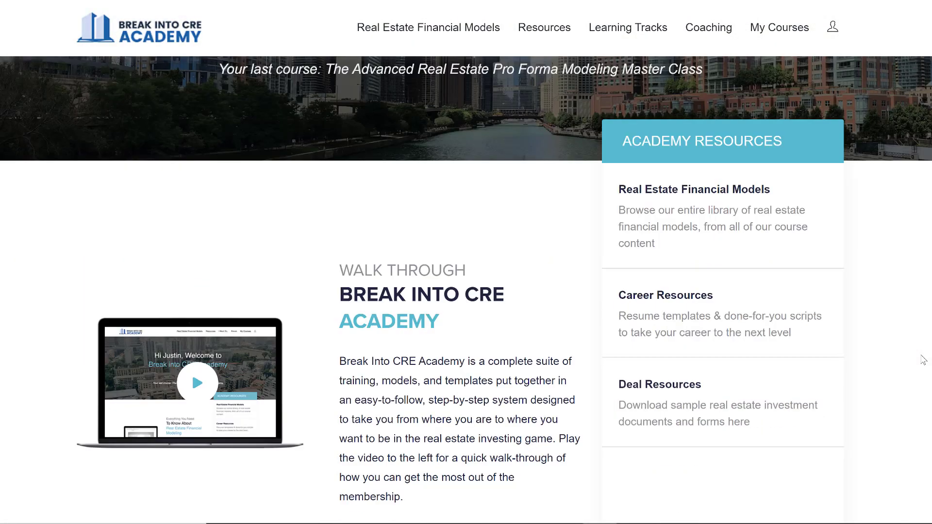
scroll(down, 3)
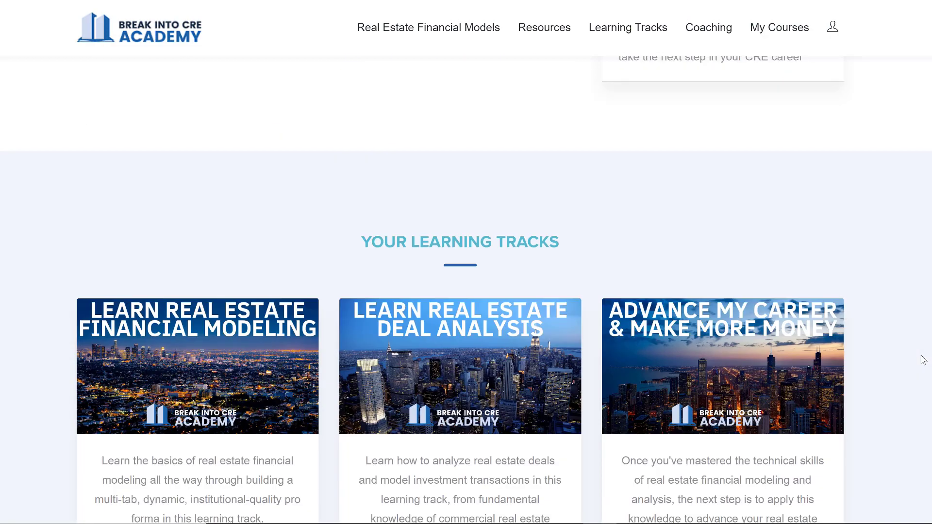
scroll(down, 3)
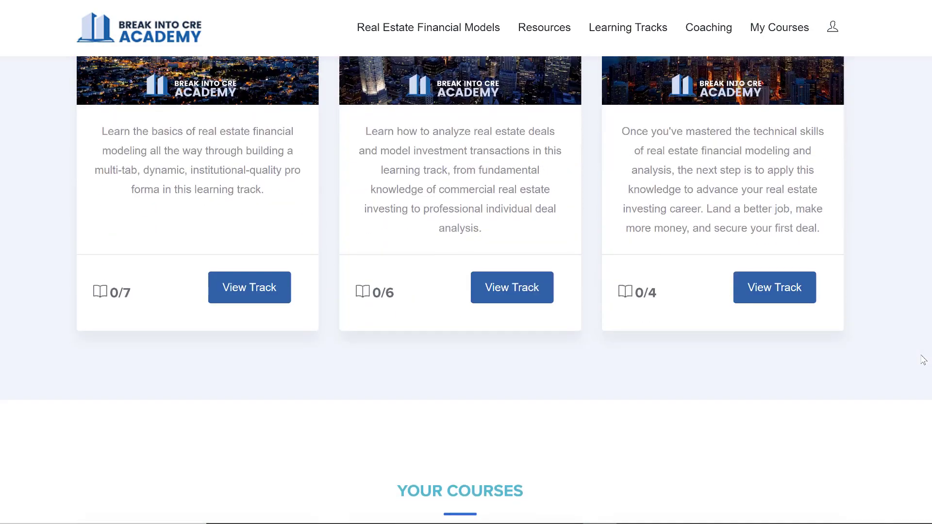
scroll(down, 3)
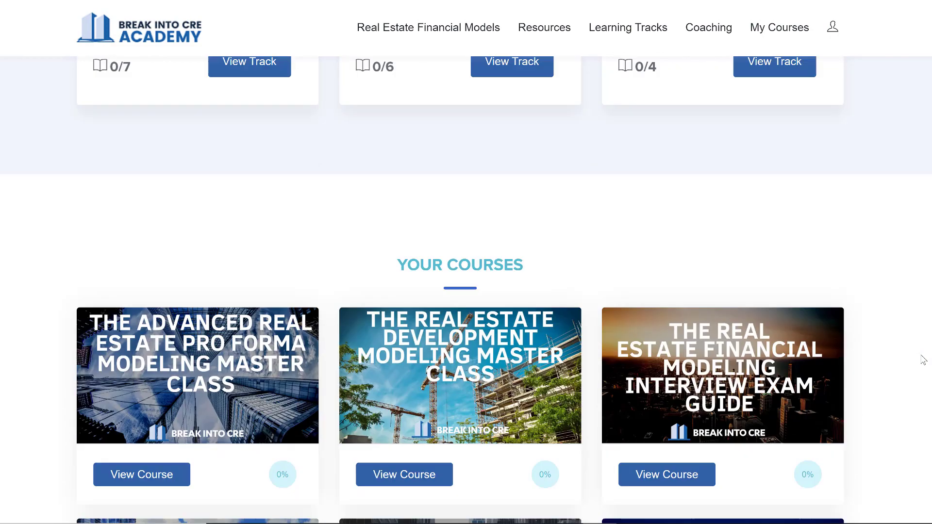